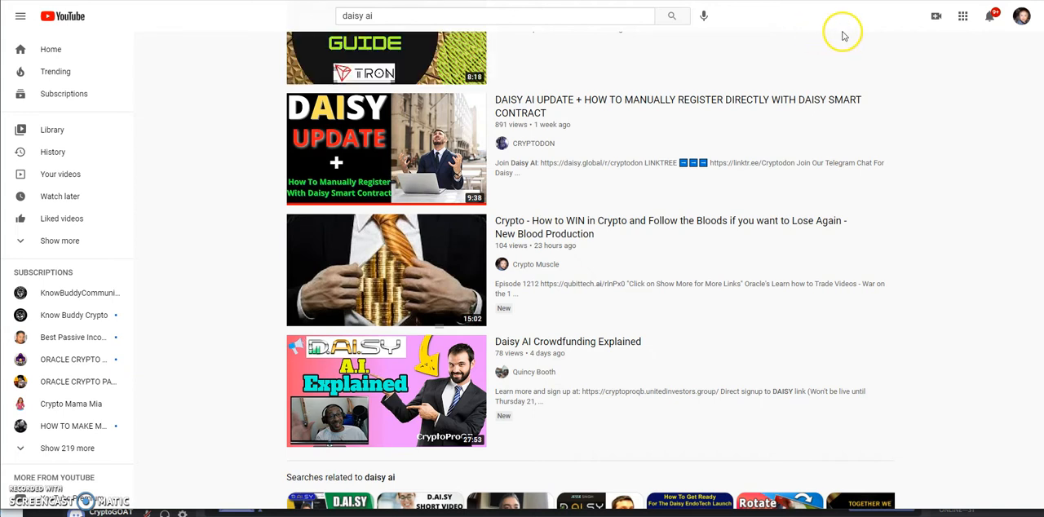
pyautogui.moveTo(844, 36)
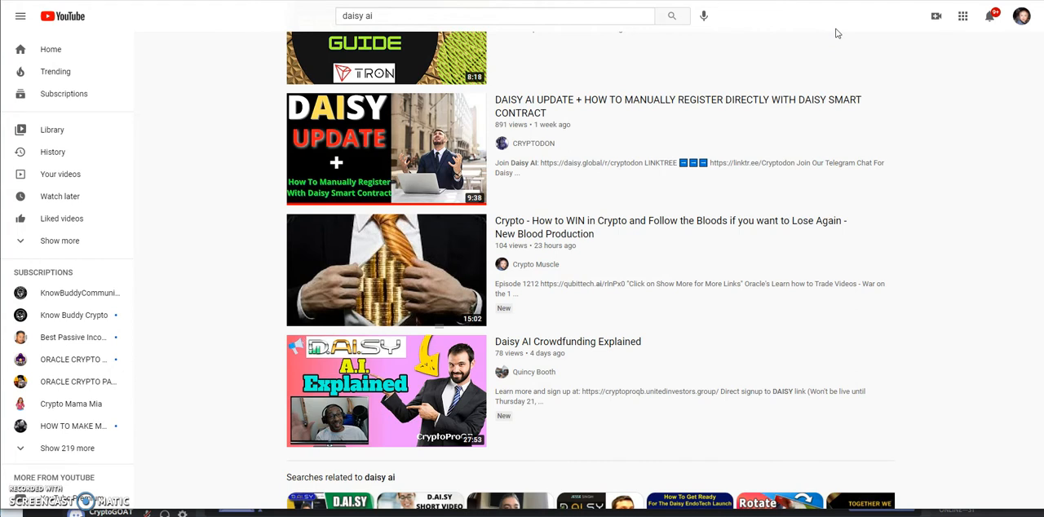
# Step: Scroll through the BitLocity results, past reviews and Blockchain setup videos, and back toward the top
pyautogui.scroll(-3)
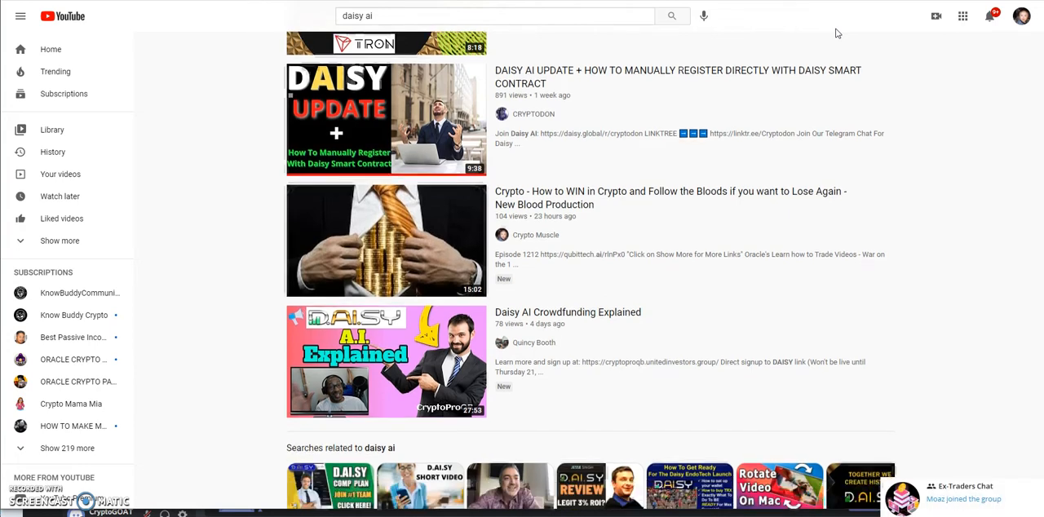
pyautogui.scroll(-3)
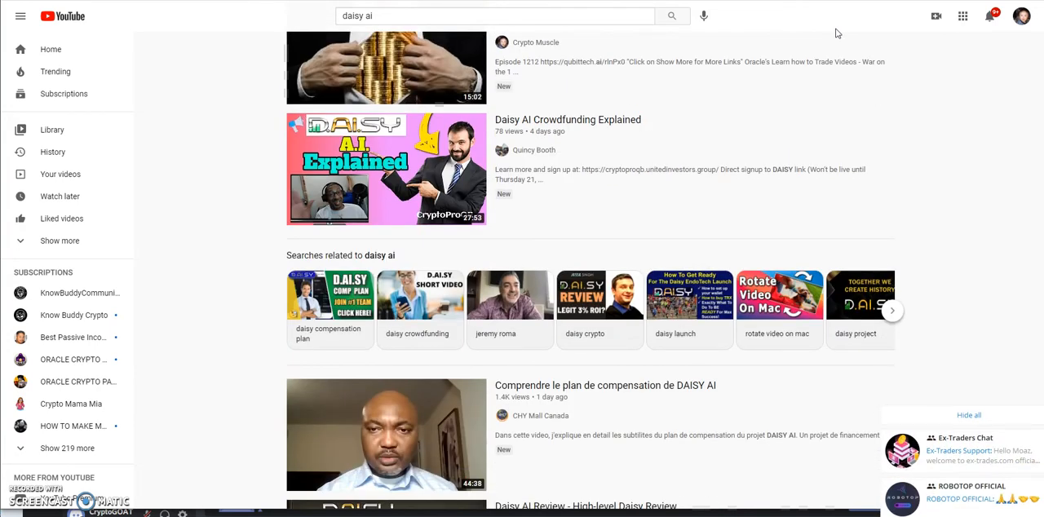
pyautogui.scroll(-3)
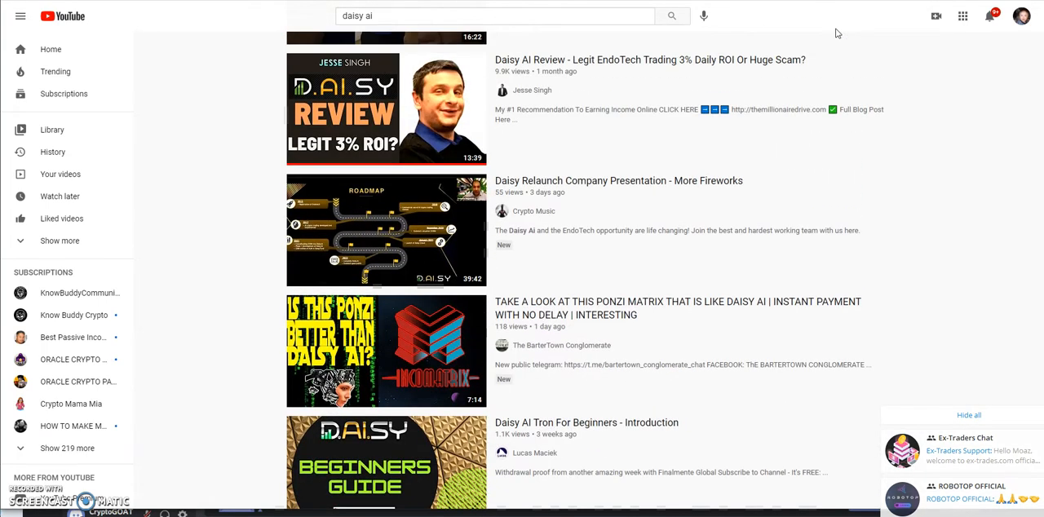
pyautogui.scroll(-3)
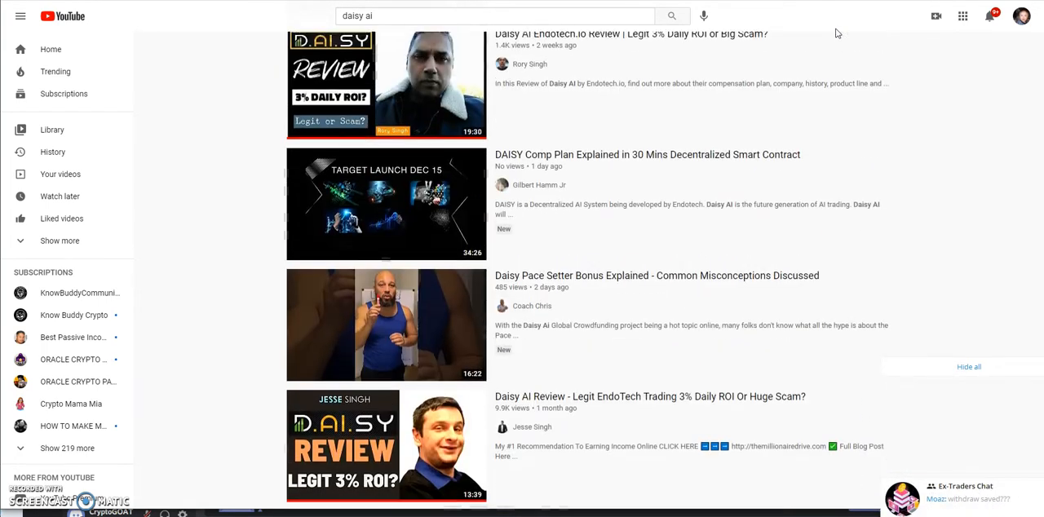
pyautogui.scroll(3)
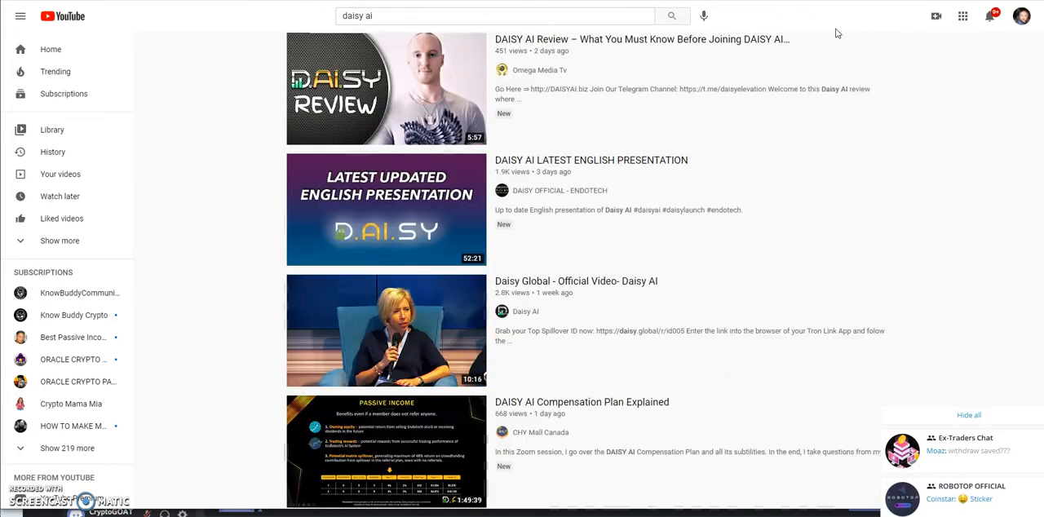
pyautogui.scroll(-3)
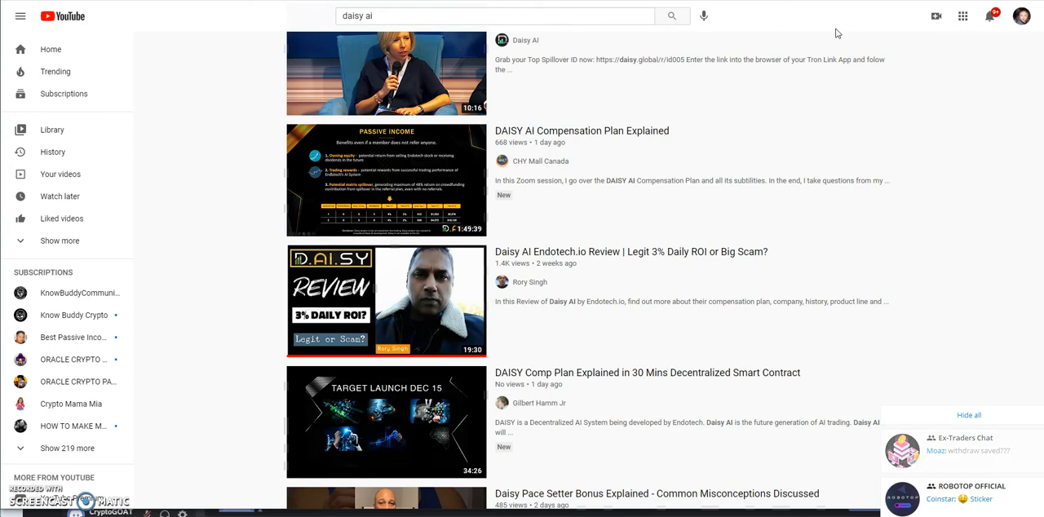
pyautogui.scroll(-3)
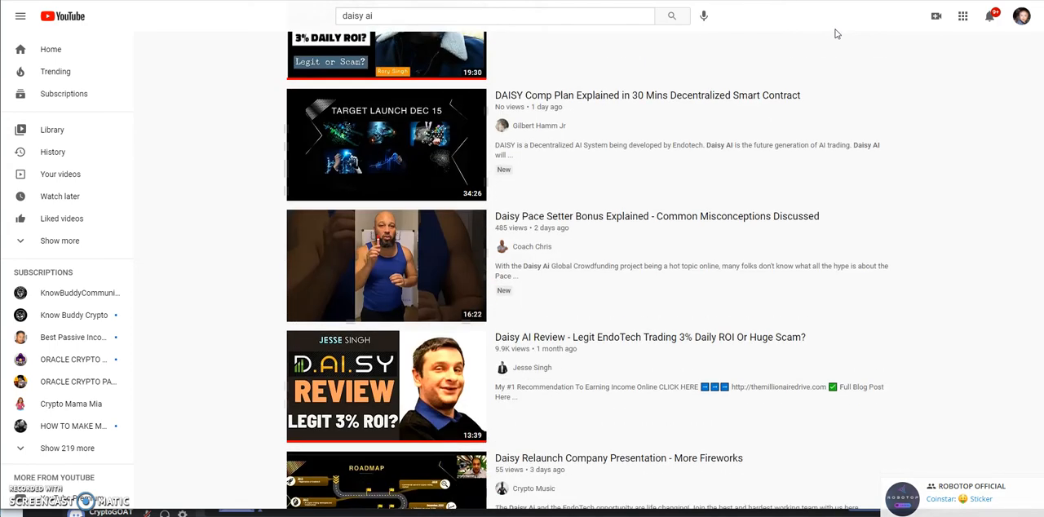
pyautogui.scroll(-3)
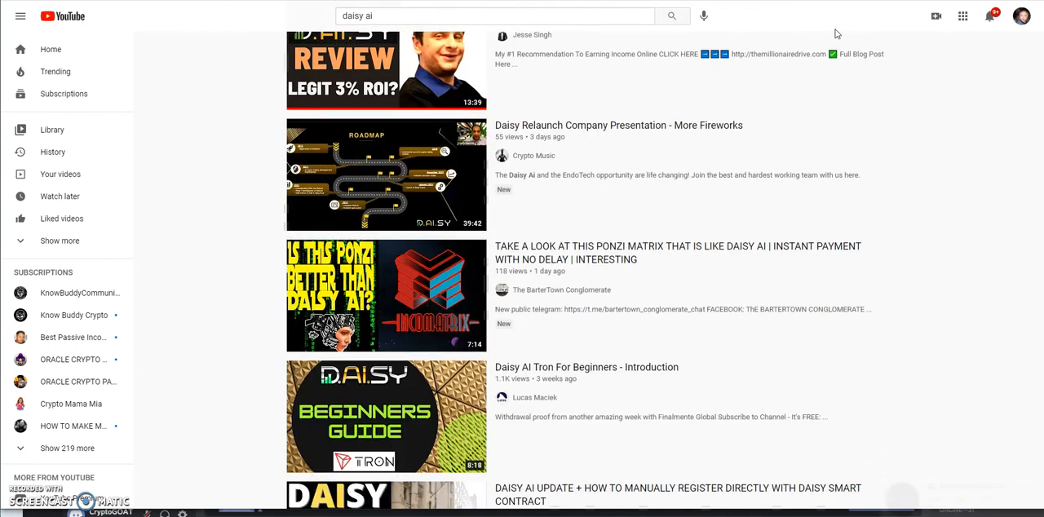
pyautogui.scroll(3)
pyautogui.write('bitlocity')
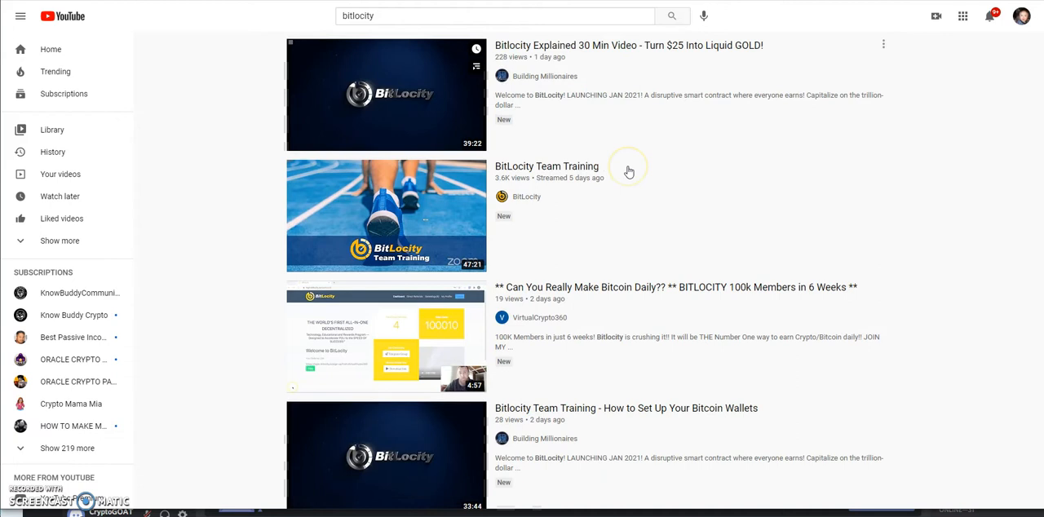
pyautogui.scroll(-3)
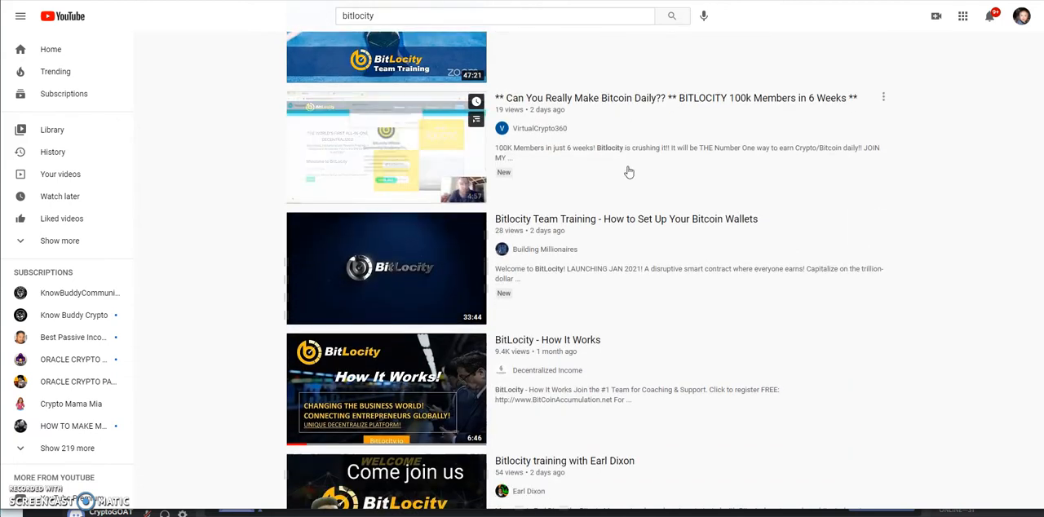
pyautogui.scroll(-3)
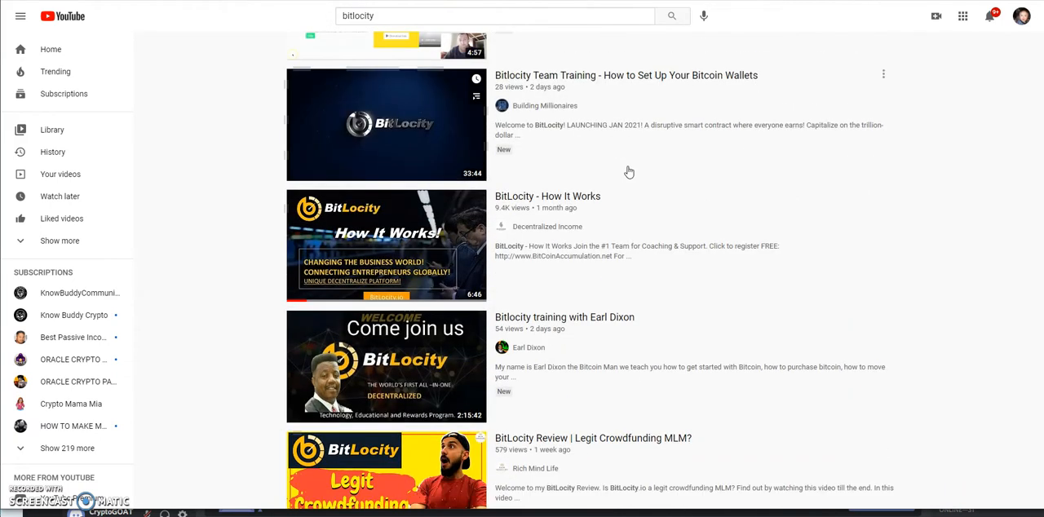
pyautogui.scroll(-3)
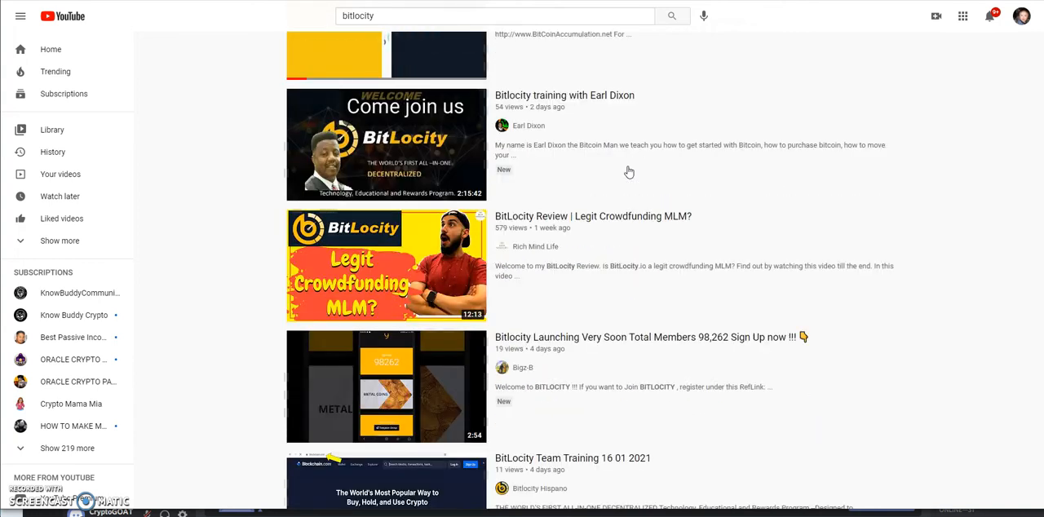
pyautogui.scroll(-3)
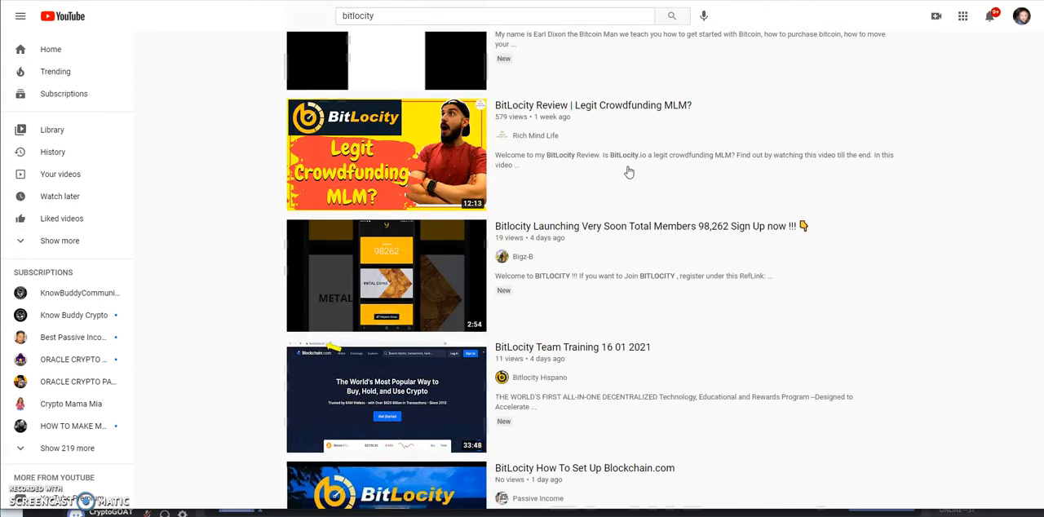
pyautogui.scroll(-3)
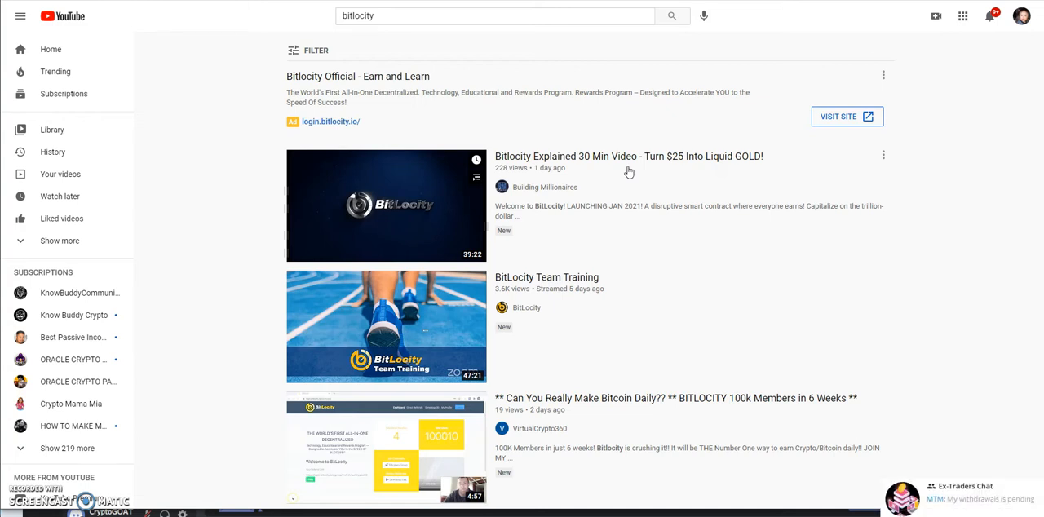
pyautogui.moveTo(653, 236)
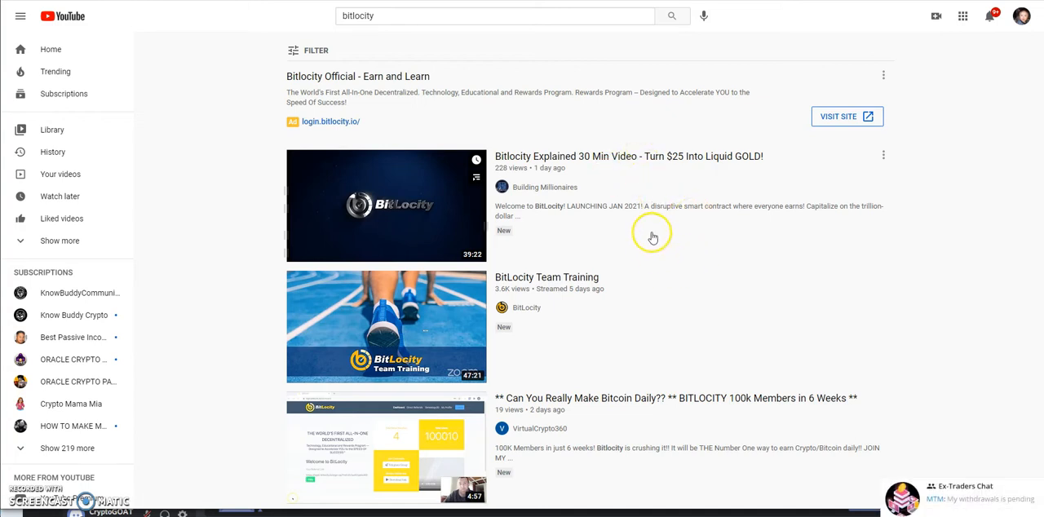
pyautogui.moveTo(651, 239)
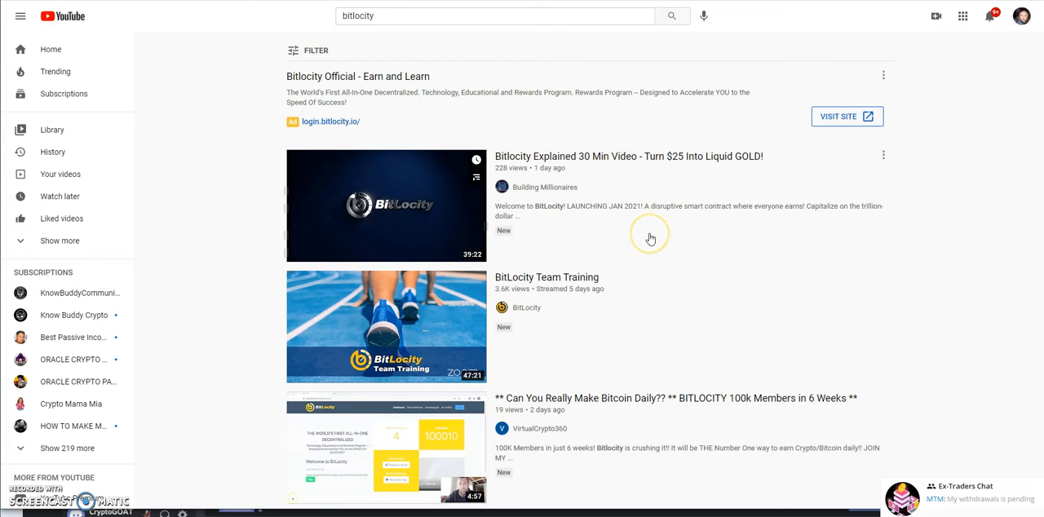
pyautogui.moveTo(649, 238)
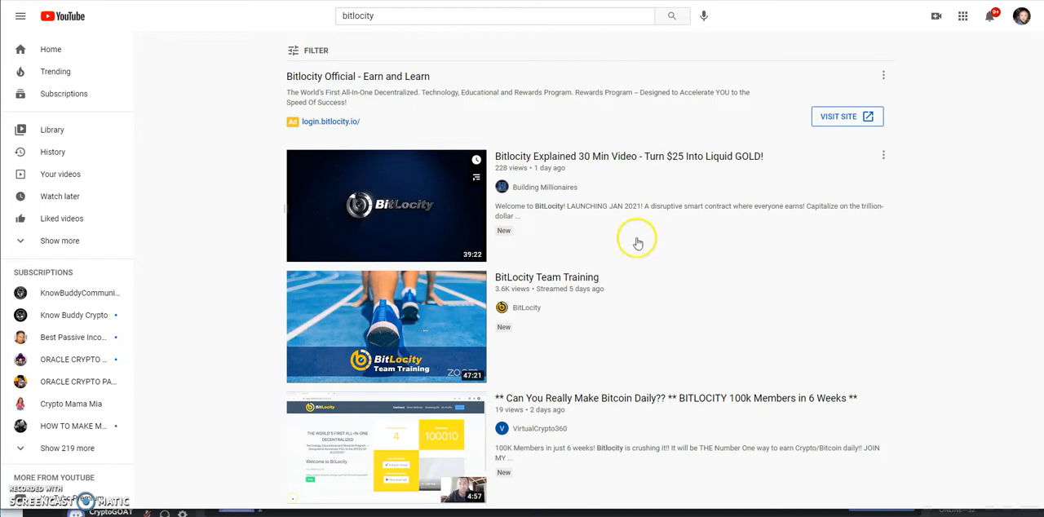
pyautogui.moveTo(274, 140)
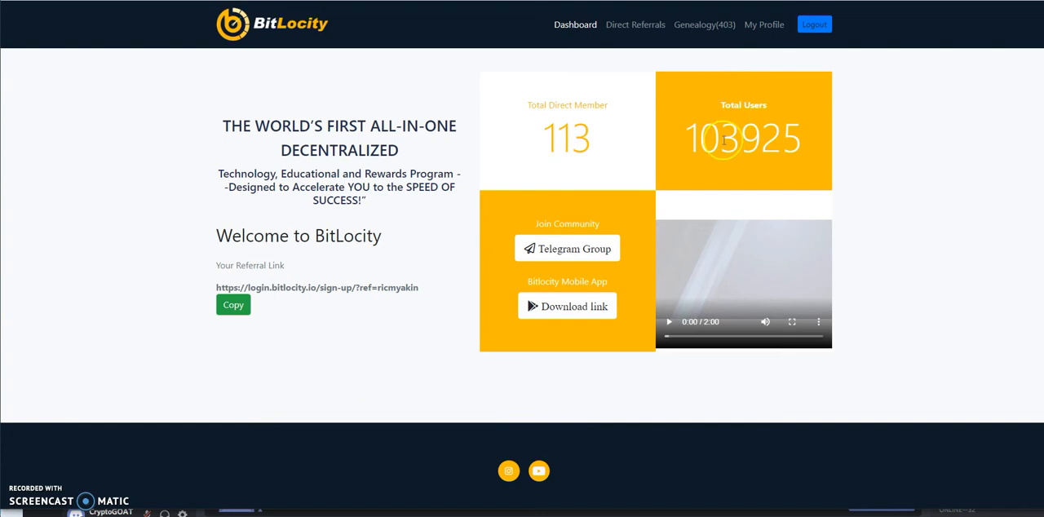
pyautogui.moveTo(739, 168)
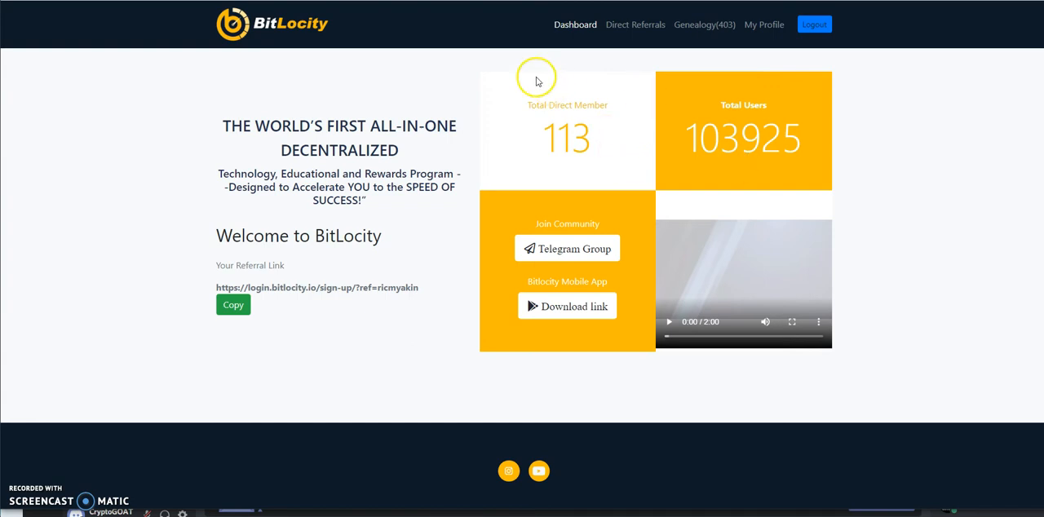
pyautogui.moveTo(571, 73)
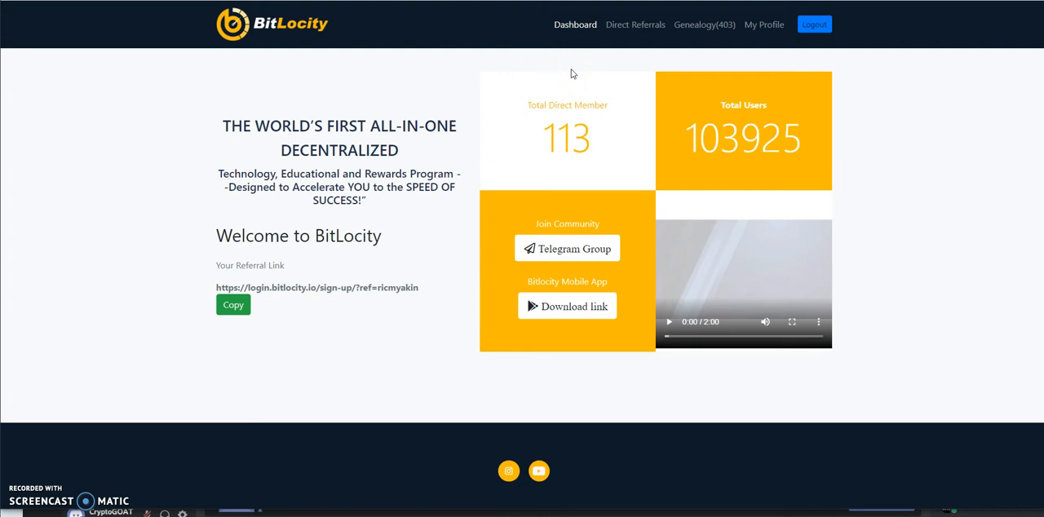
pyautogui.moveTo(572, 69)
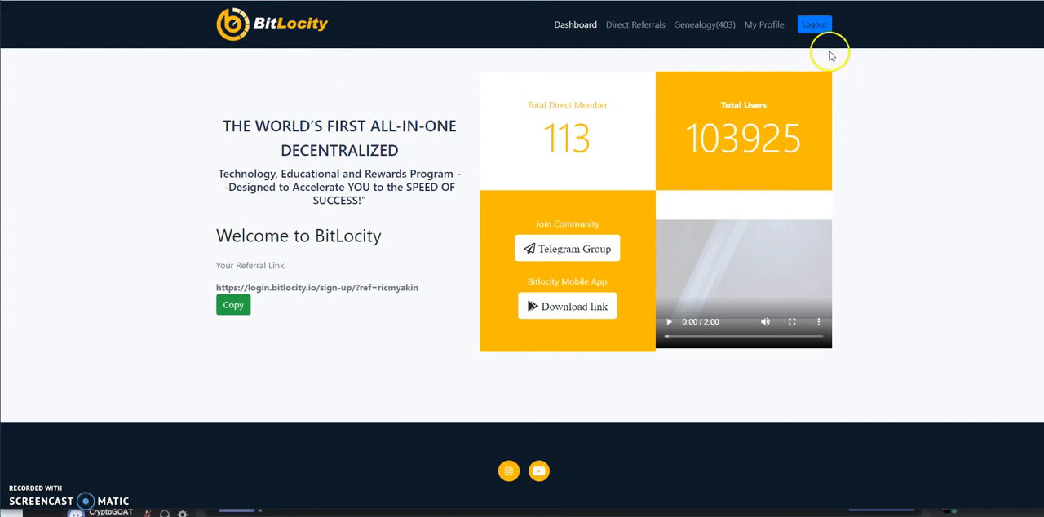
pyautogui.moveTo(672, 99)
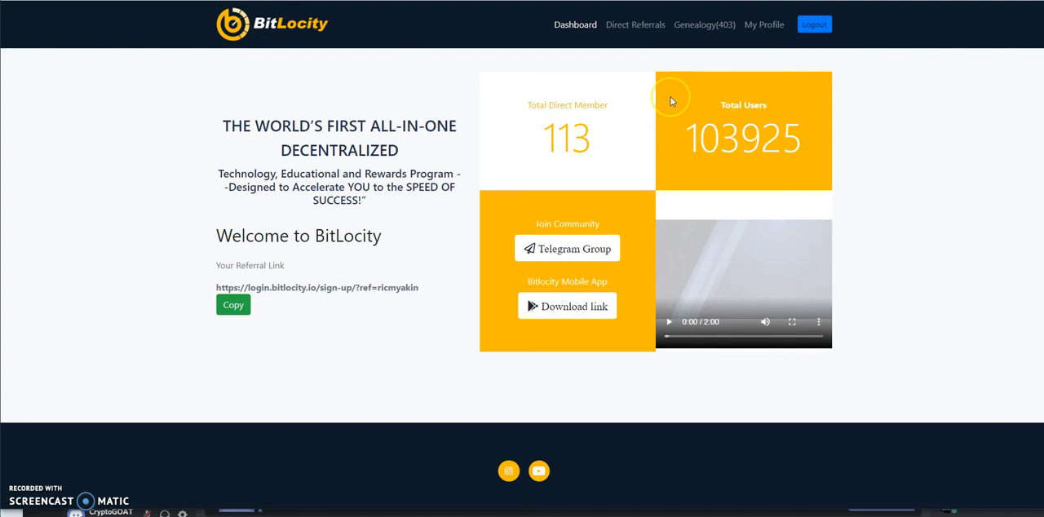
pyautogui.moveTo(666, 101)
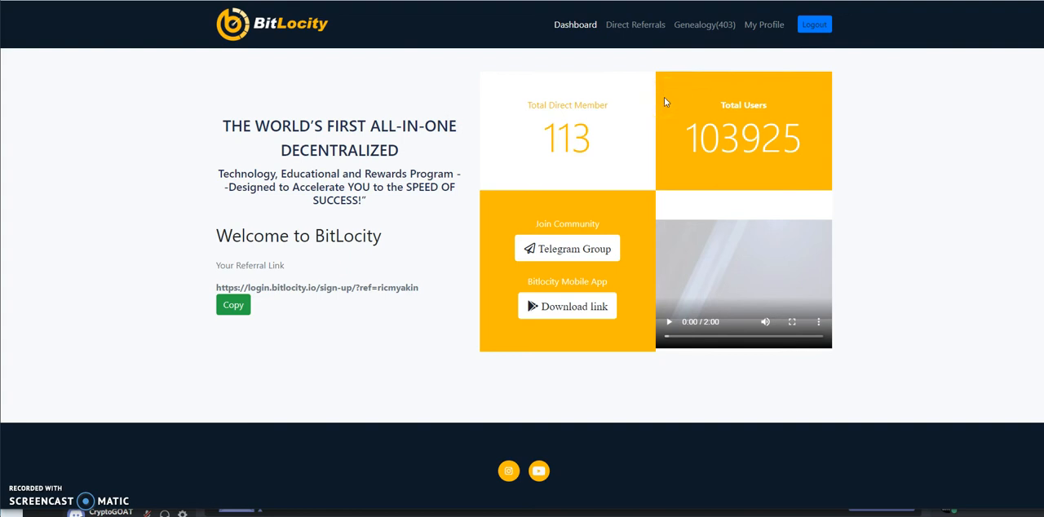
pyautogui.moveTo(669, 93)
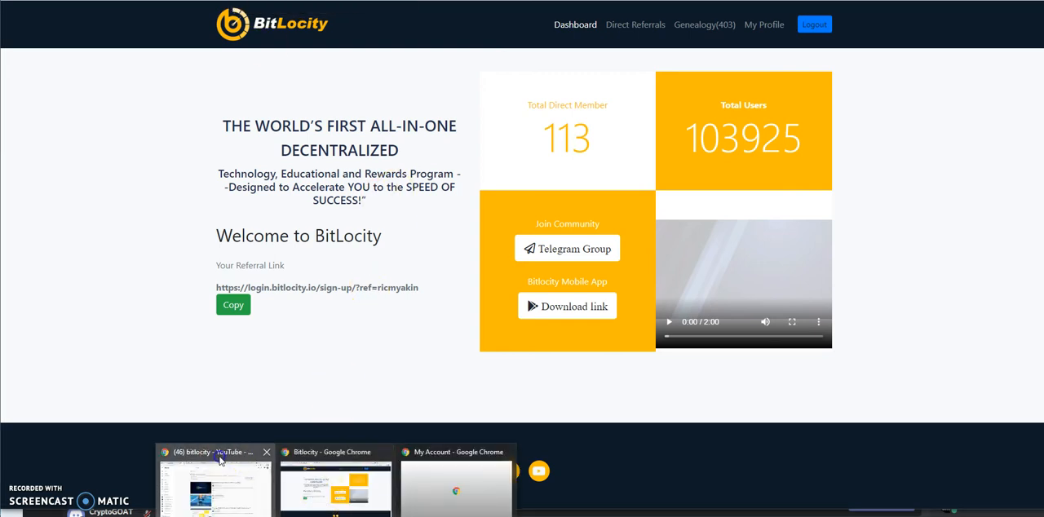
# Step: Switch to the YouTube window and search for 'daisy ai'
pyautogui.click(213, 452)
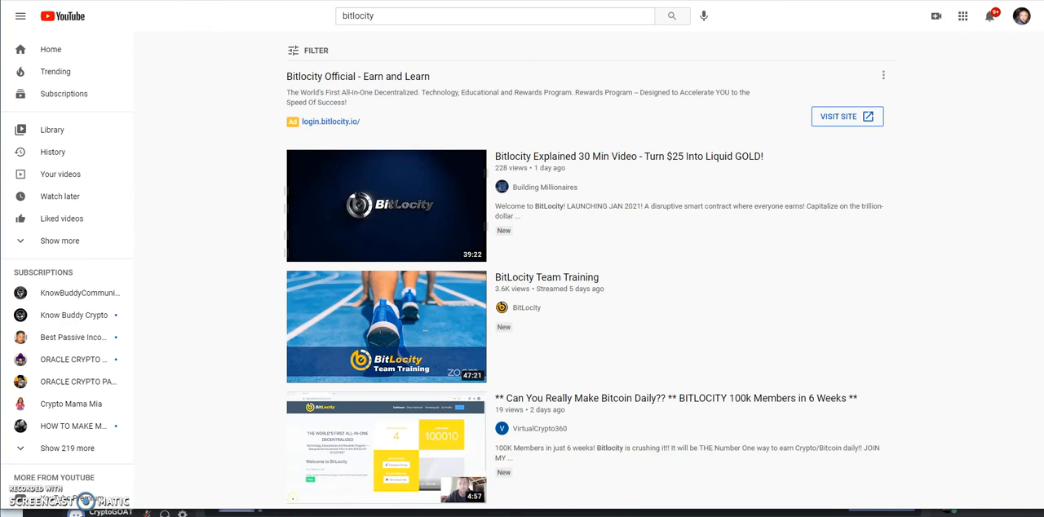
pyautogui.write('daisy ai')
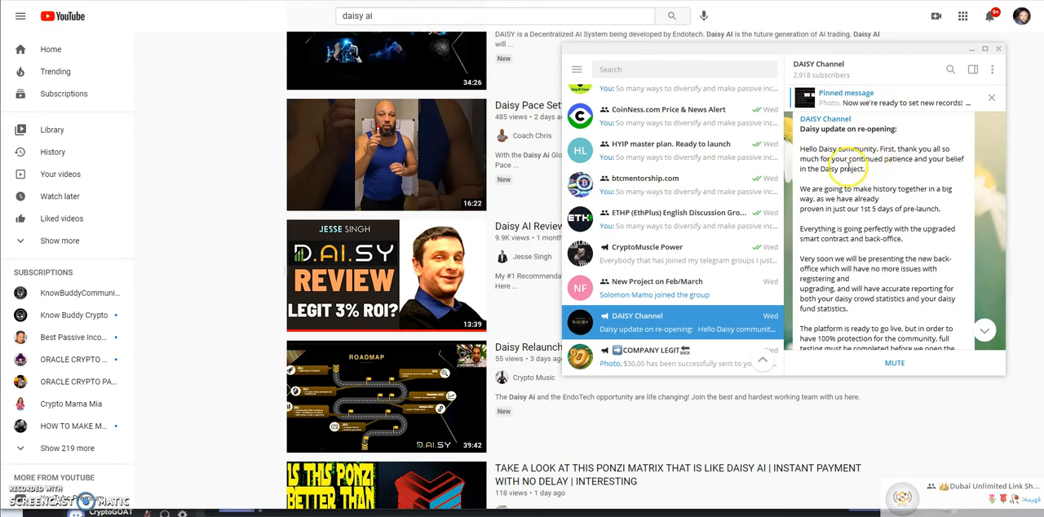
pyautogui.moveTo(784, 193)
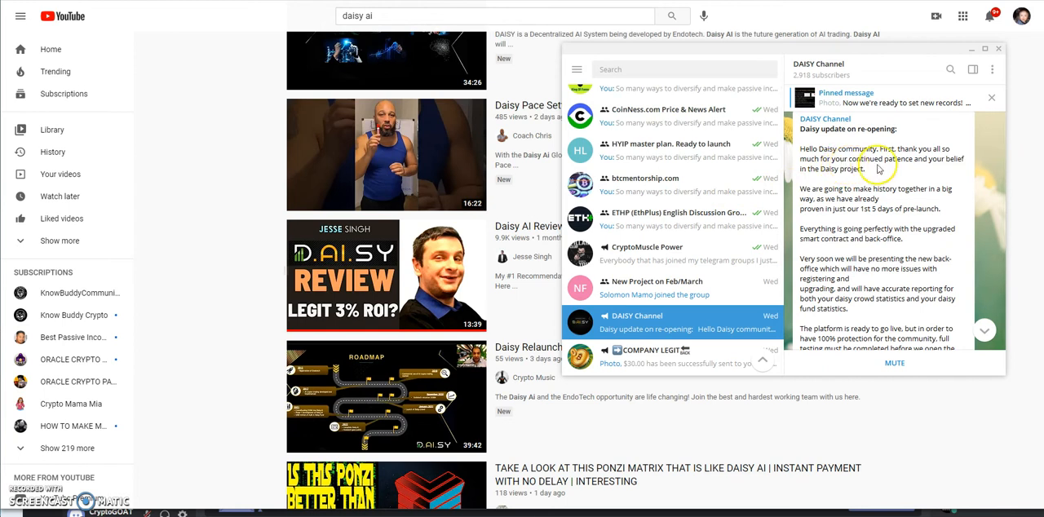
pyautogui.moveTo(896, 171)
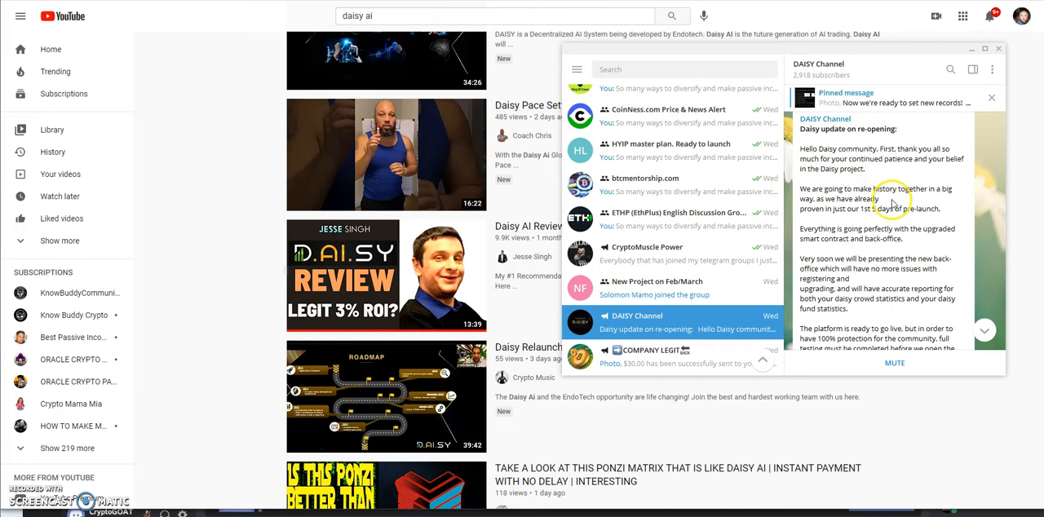
pyautogui.moveTo(851, 222)
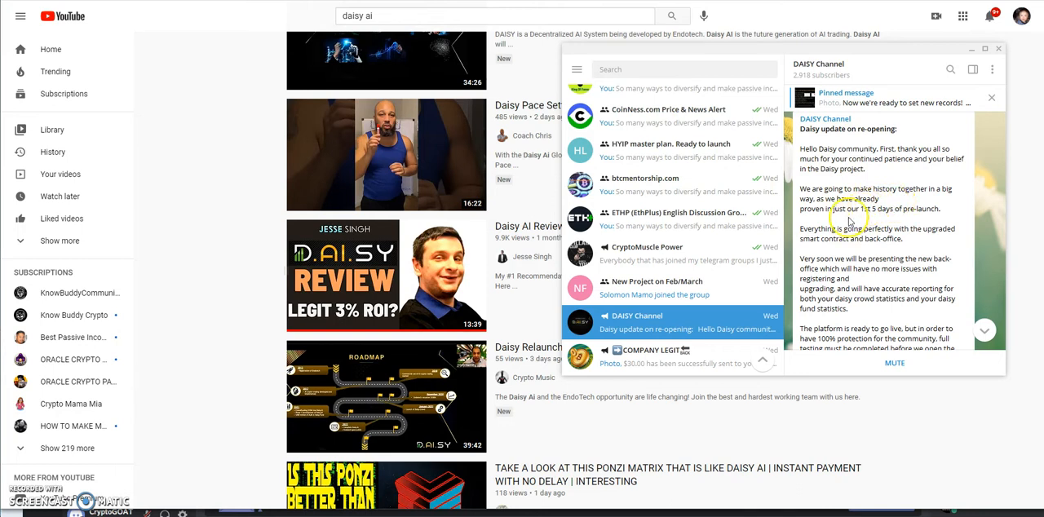
pyautogui.moveTo(901, 222)
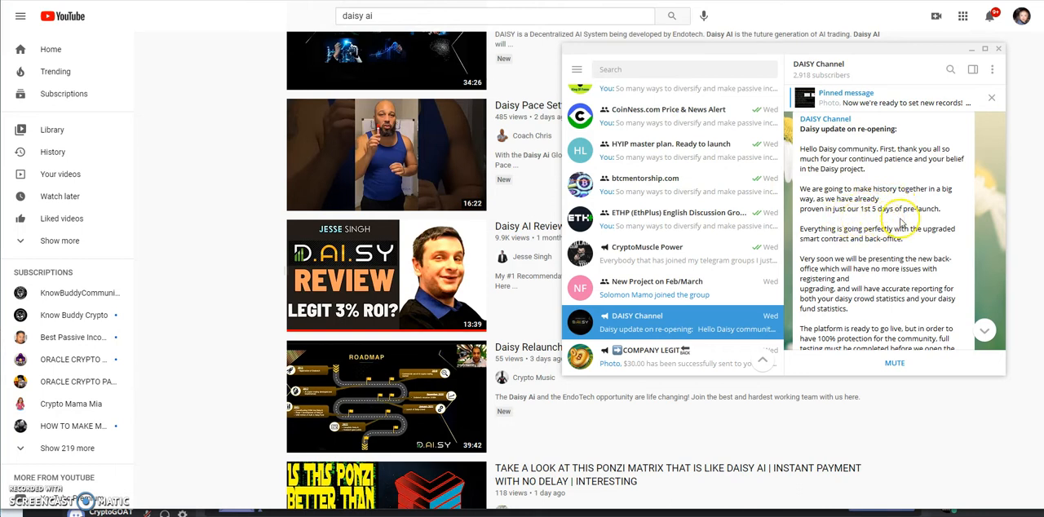
# Step: Read down the DAISY Channel re-opening post to the list of expected upgrades like Daisy Fund reporting
pyautogui.scroll(-3)
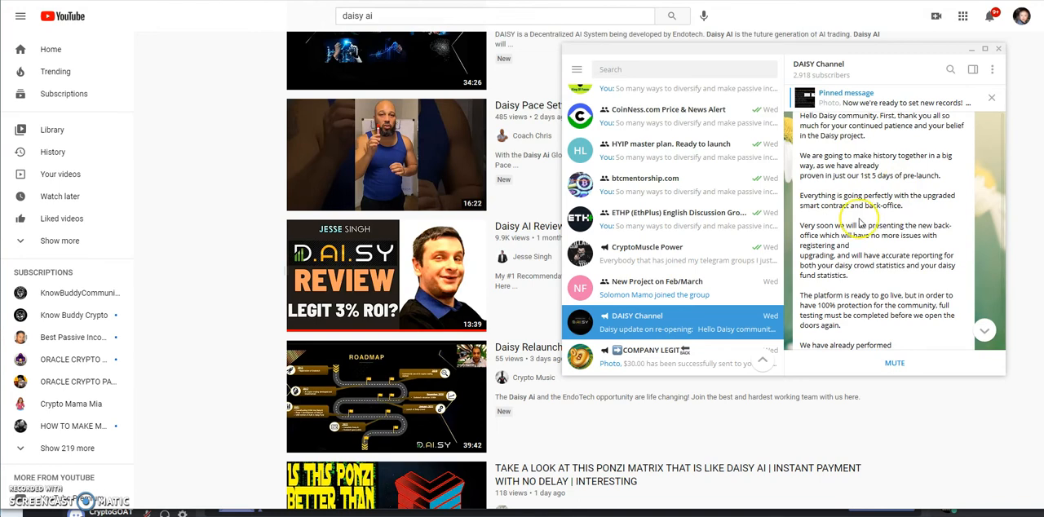
pyautogui.scroll(-3)
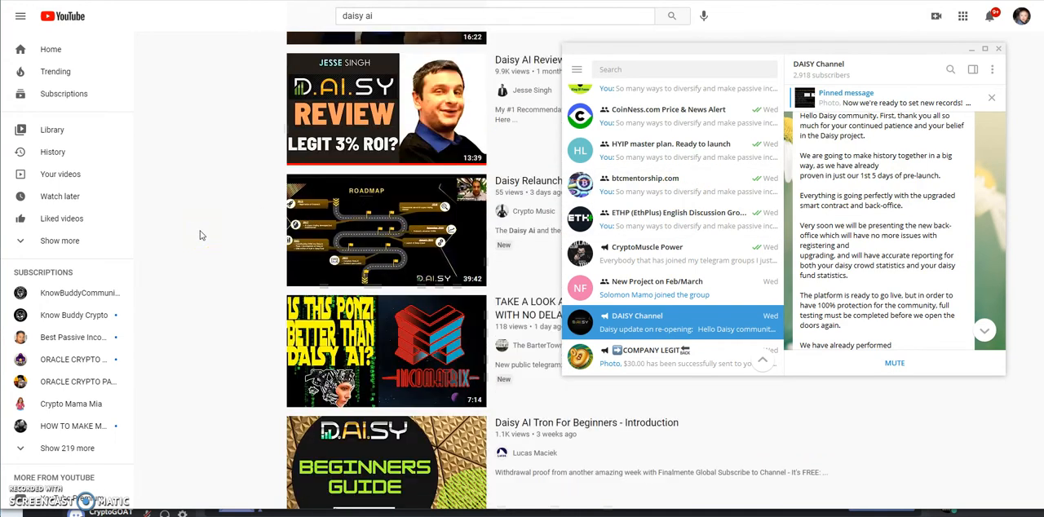
pyautogui.scroll(-3)
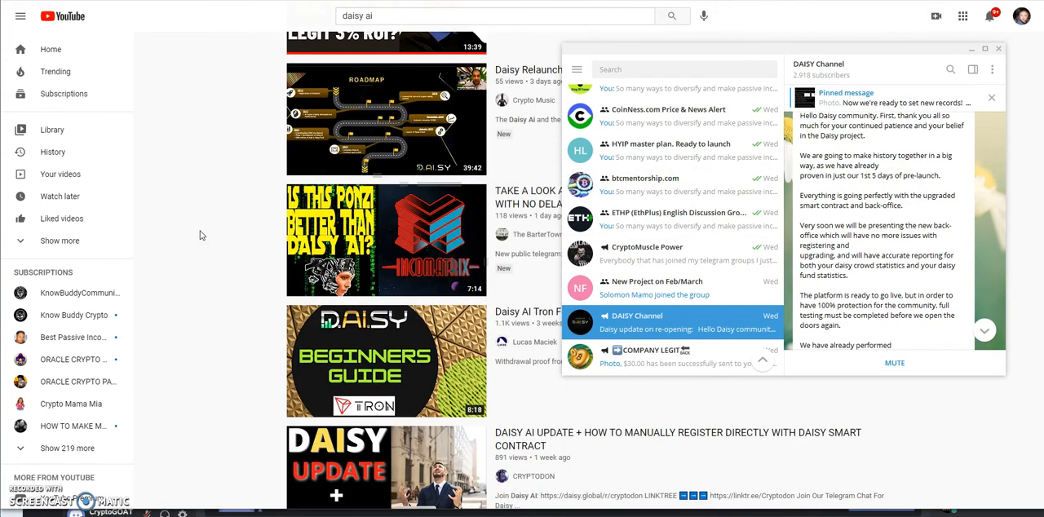
pyautogui.scroll(-3)
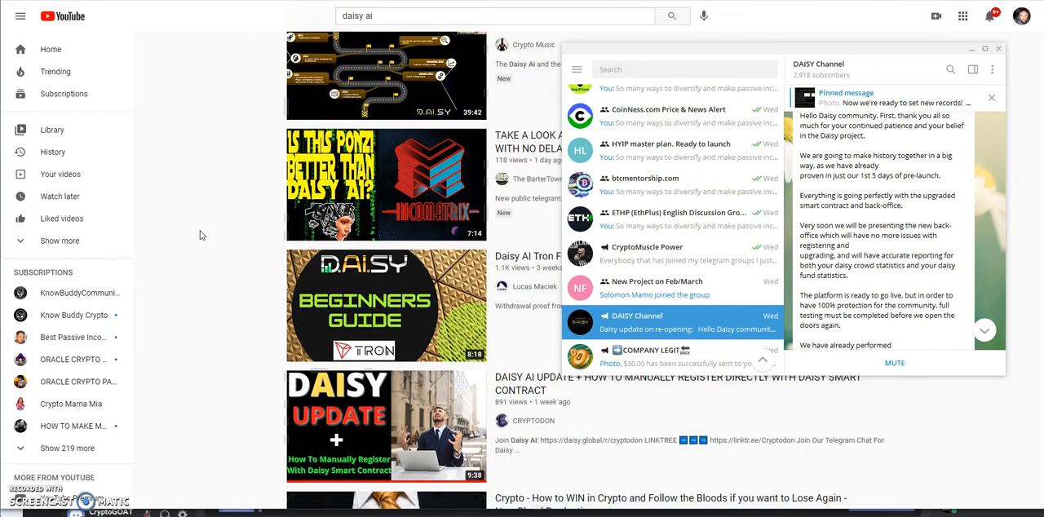
pyautogui.scroll(-3)
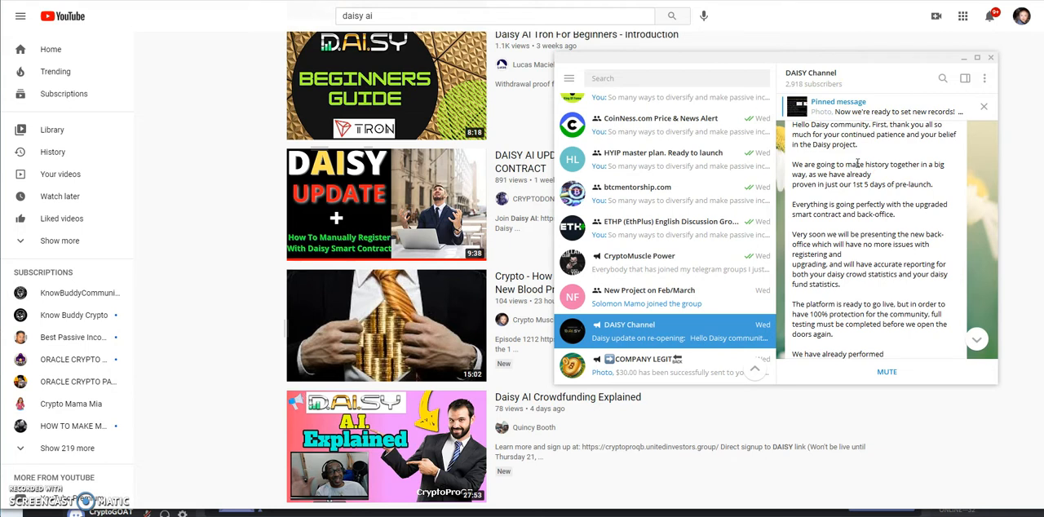
pyautogui.scroll(-3)
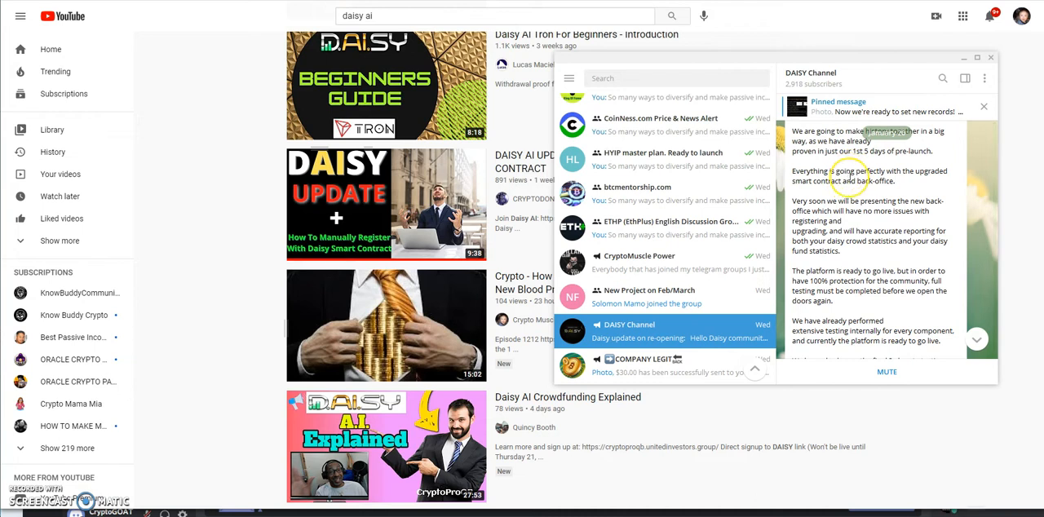
pyautogui.moveTo(950, 182)
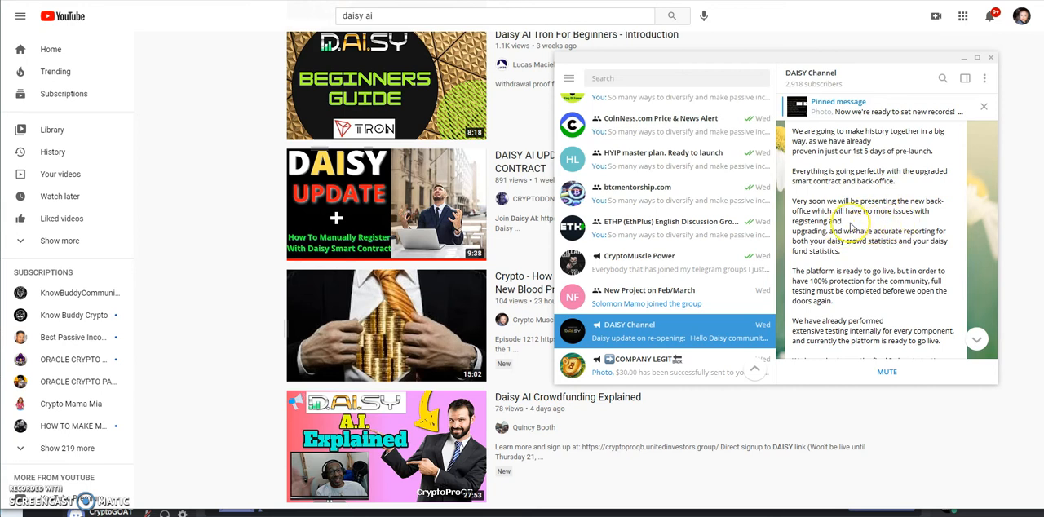
pyautogui.moveTo(862, 222)
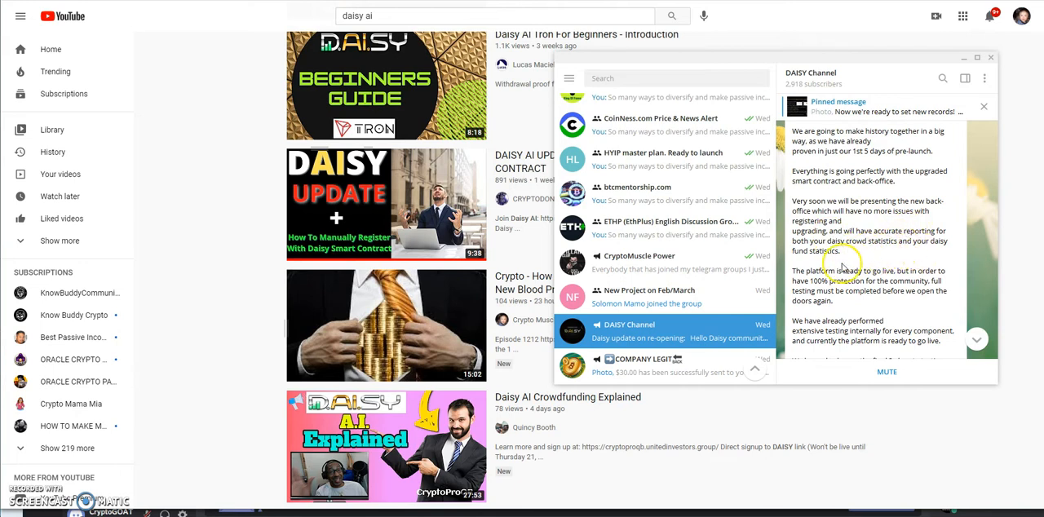
pyautogui.scroll(-3)
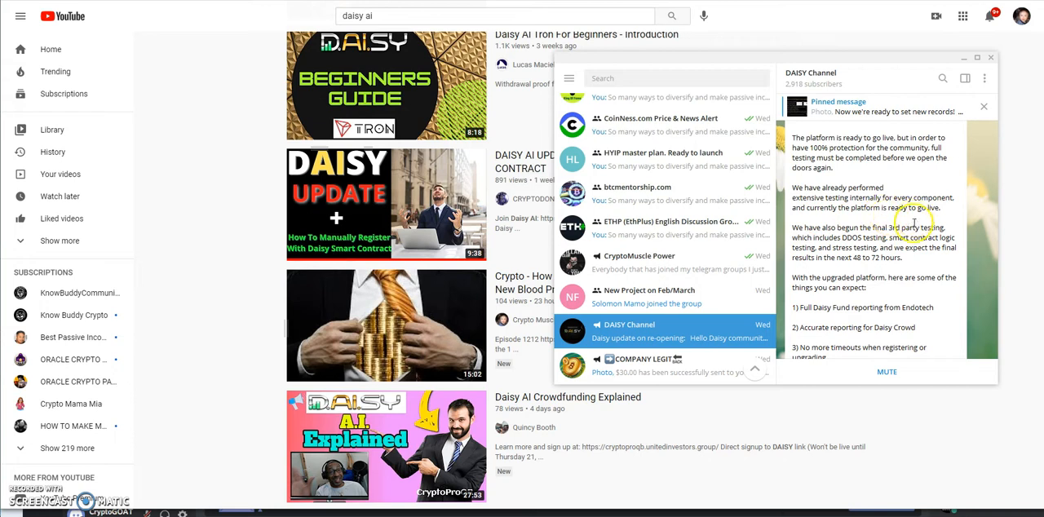
pyautogui.moveTo(889, 248)
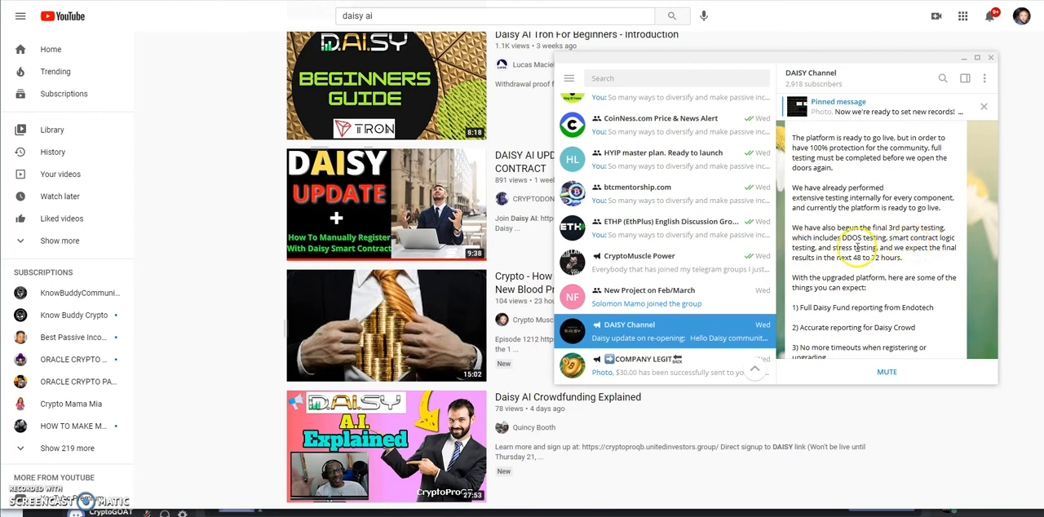
pyautogui.moveTo(839, 273)
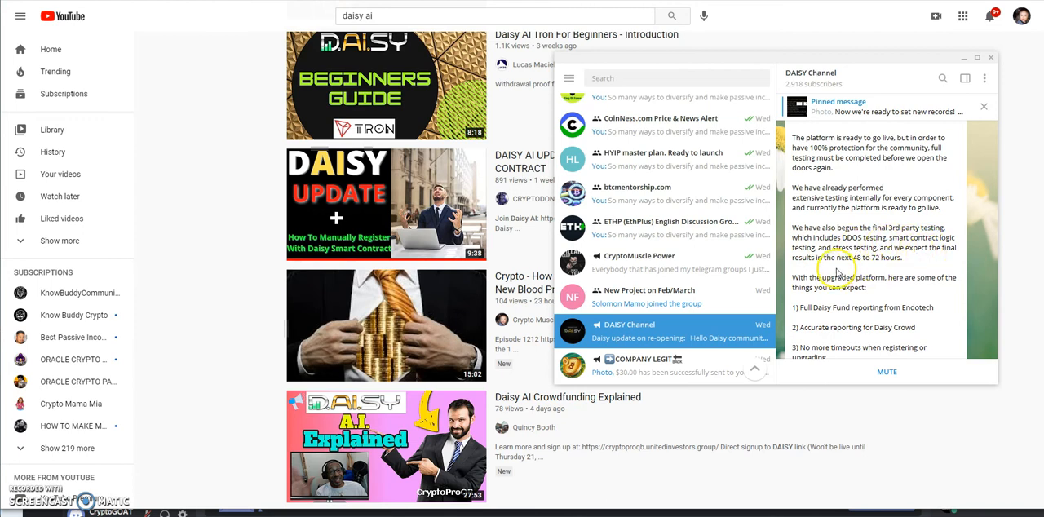
pyautogui.moveTo(888, 264)
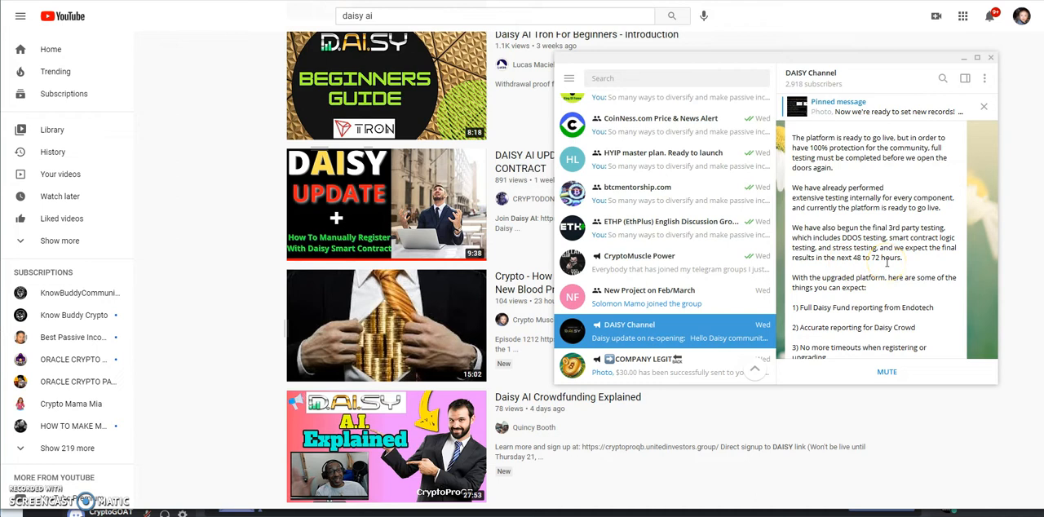
pyautogui.scroll(-3)
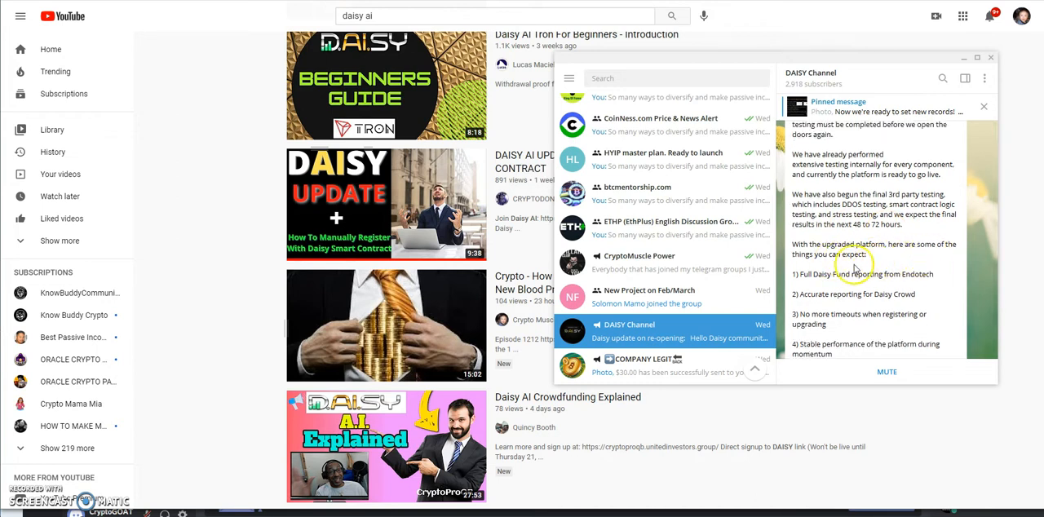
pyautogui.scroll(-3)
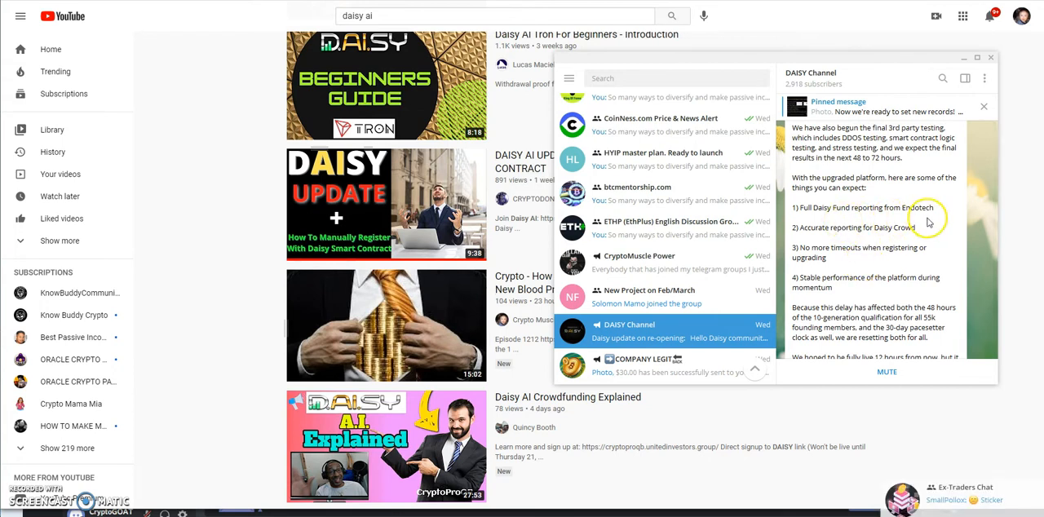
pyautogui.moveTo(858, 242)
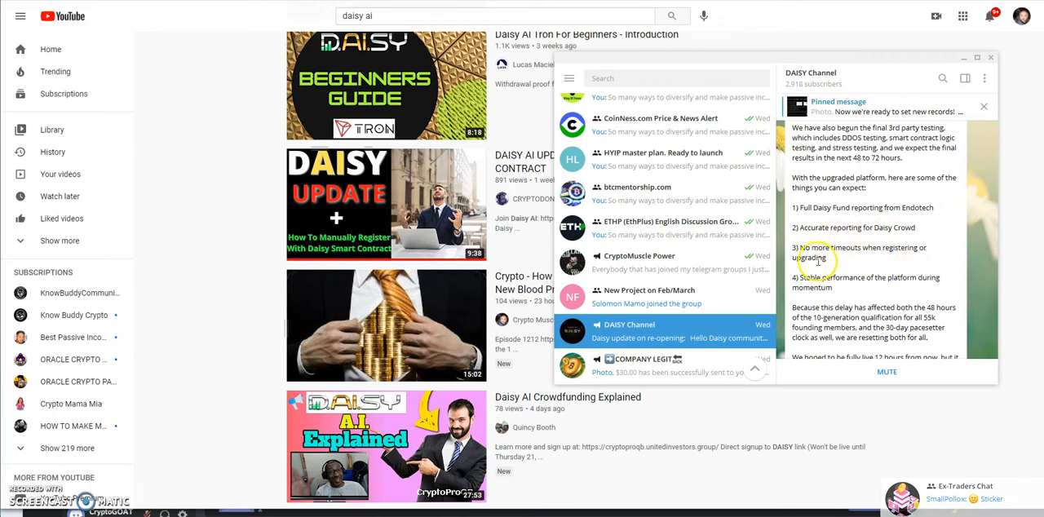
pyautogui.scroll(-3)
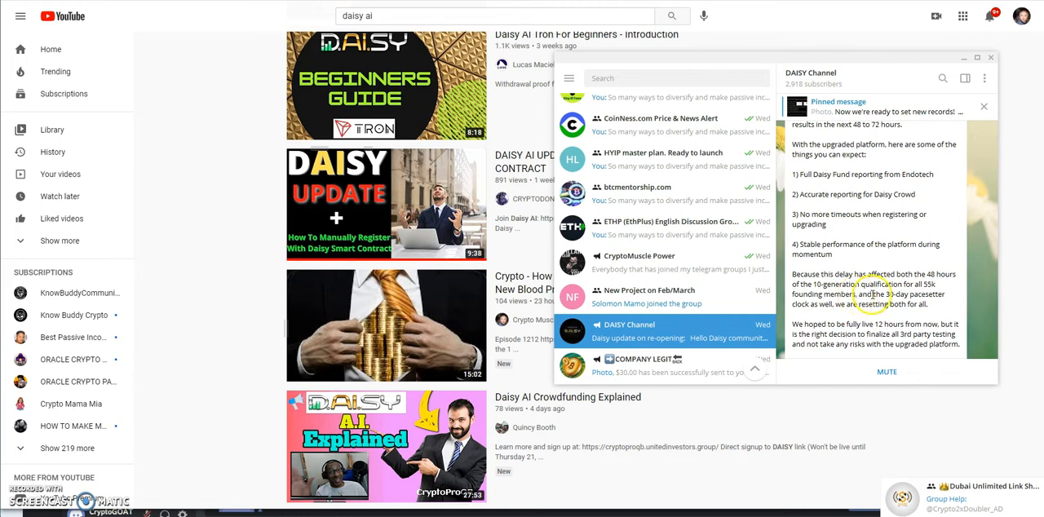
pyautogui.moveTo(842, 317)
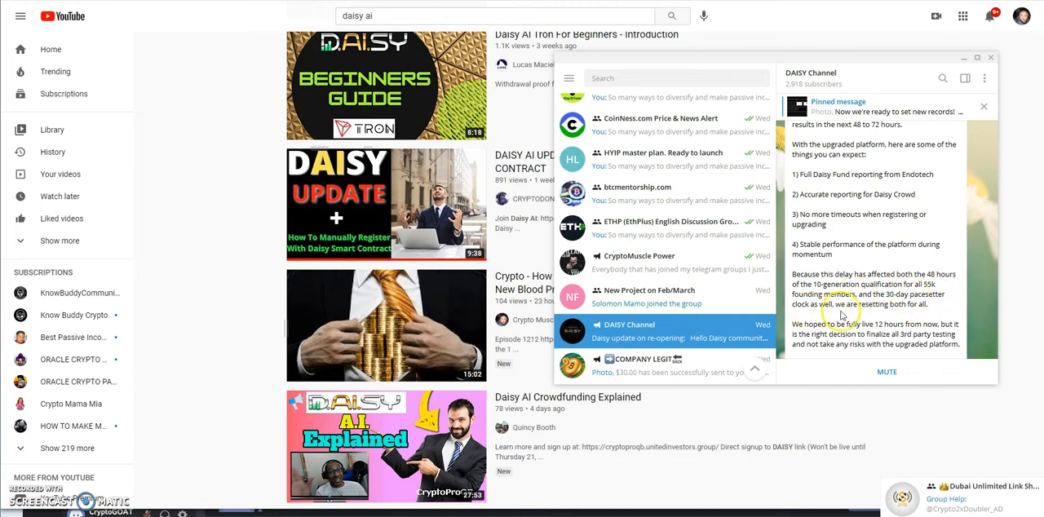
pyautogui.moveTo(911, 317)
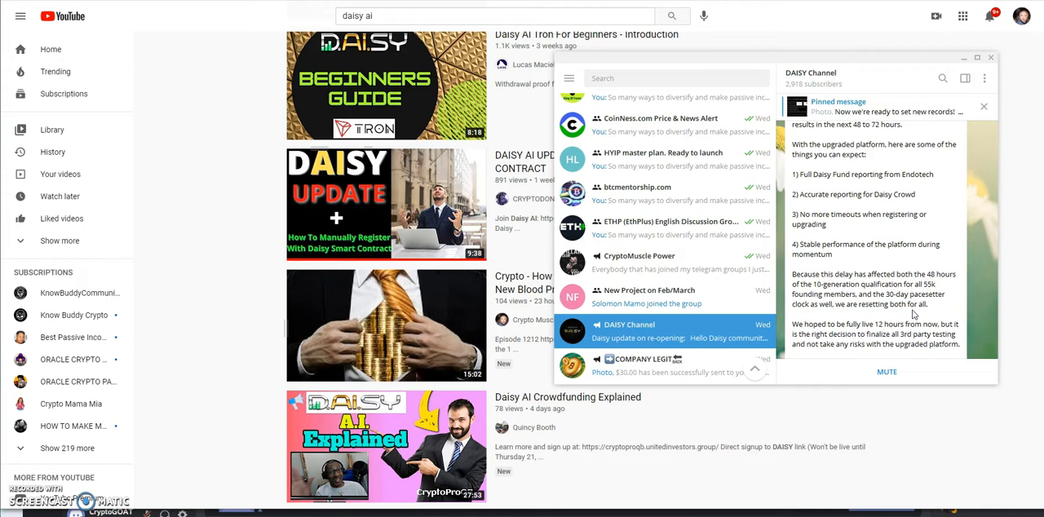
pyautogui.scroll(-3)
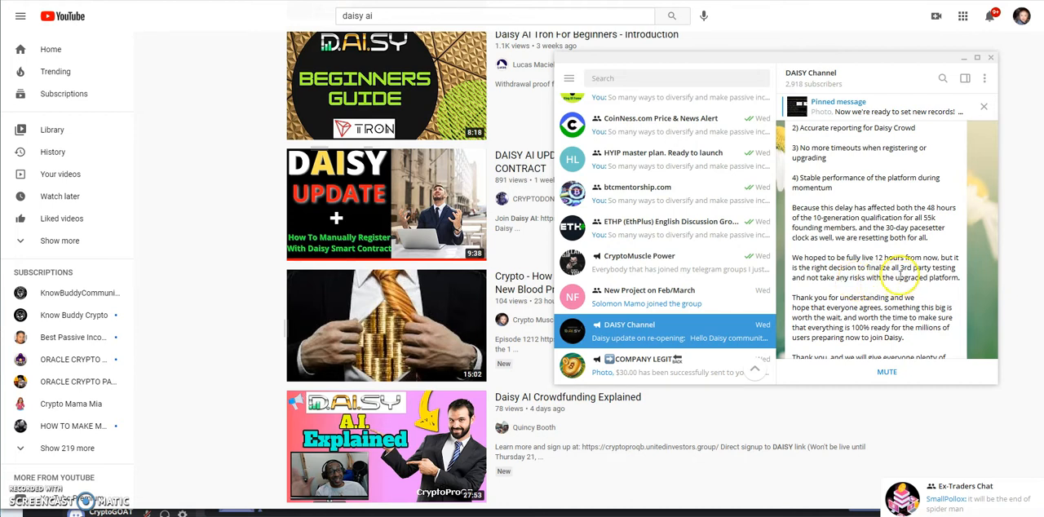
pyautogui.moveTo(832, 290)
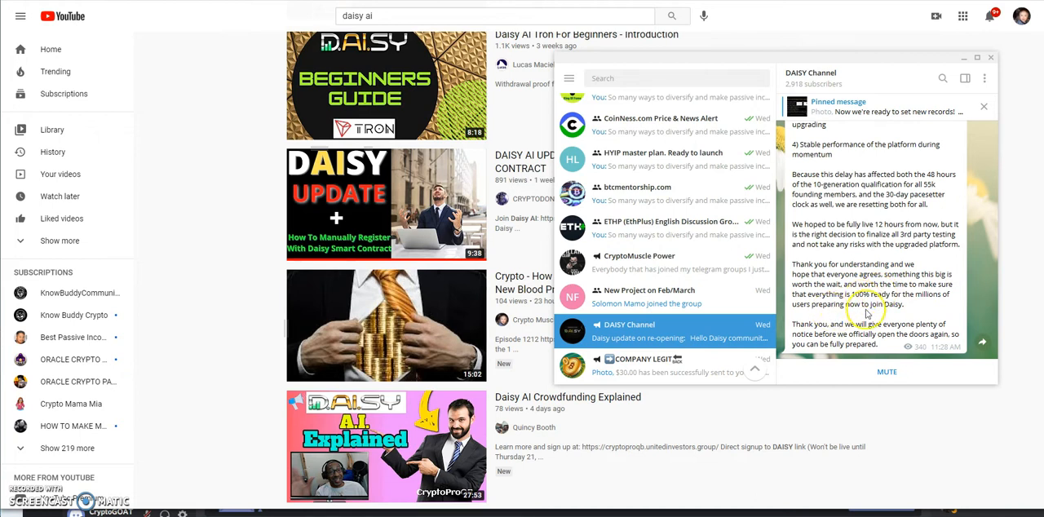
pyautogui.moveTo(871, 314)
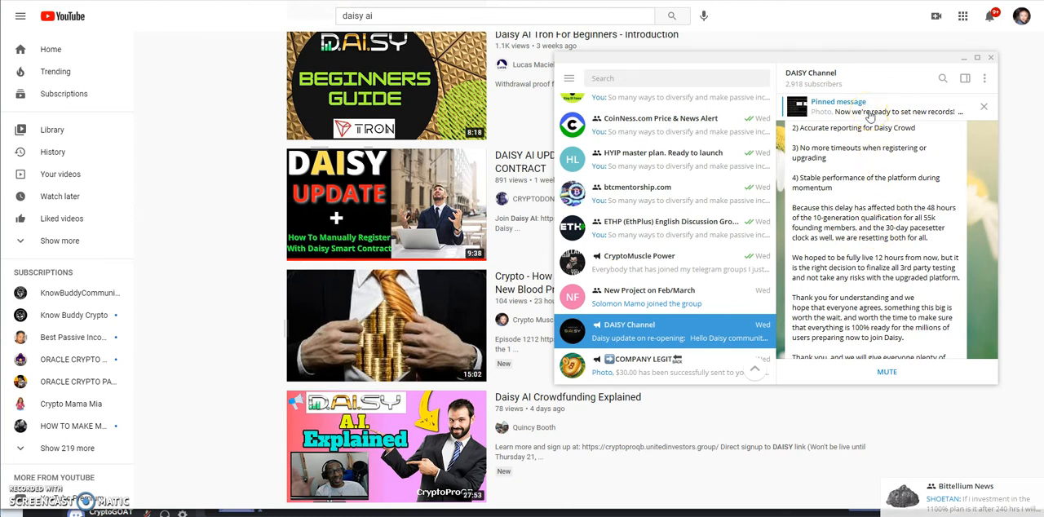
pyautogui.scroll(-3)
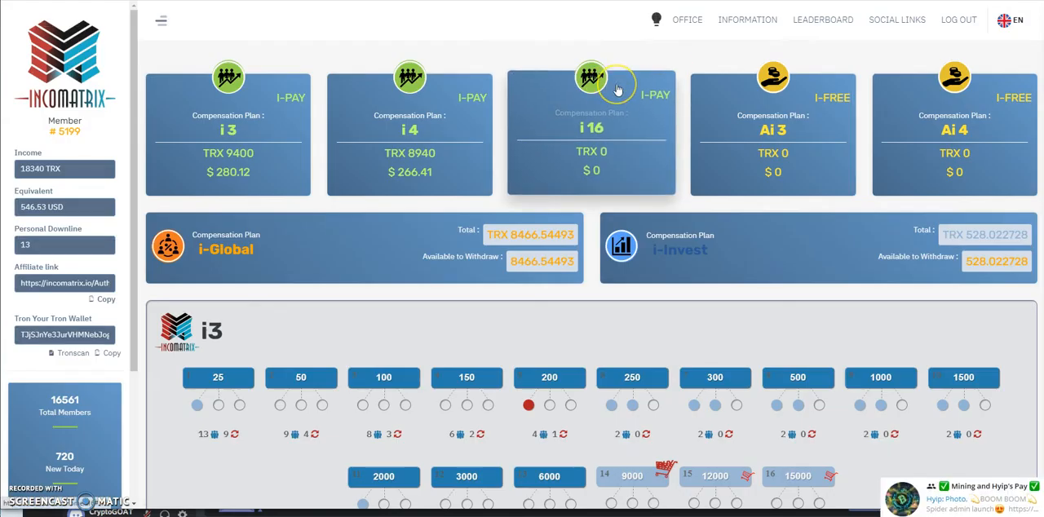
pyautogui.moveTo(656, 57)
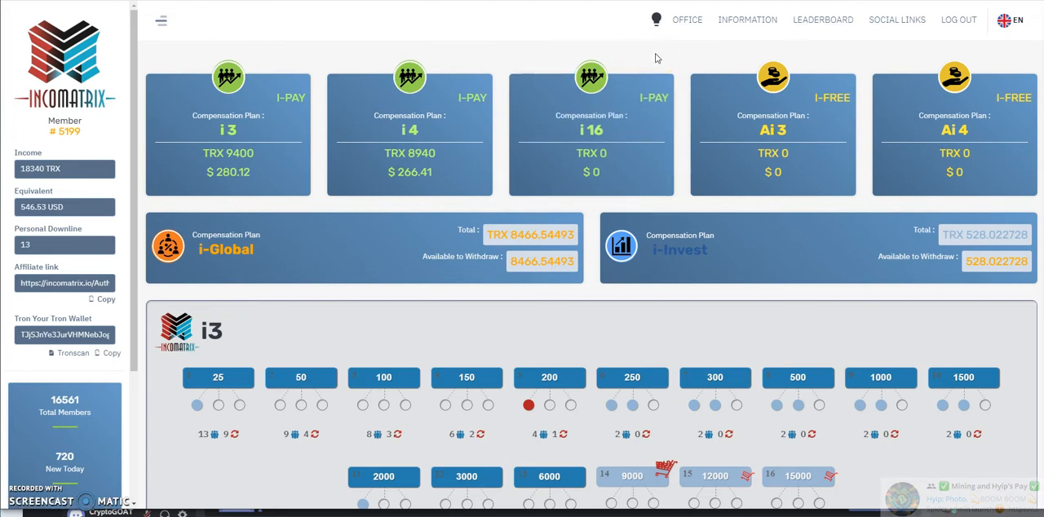
pyautogui.moveTo(441, 123)
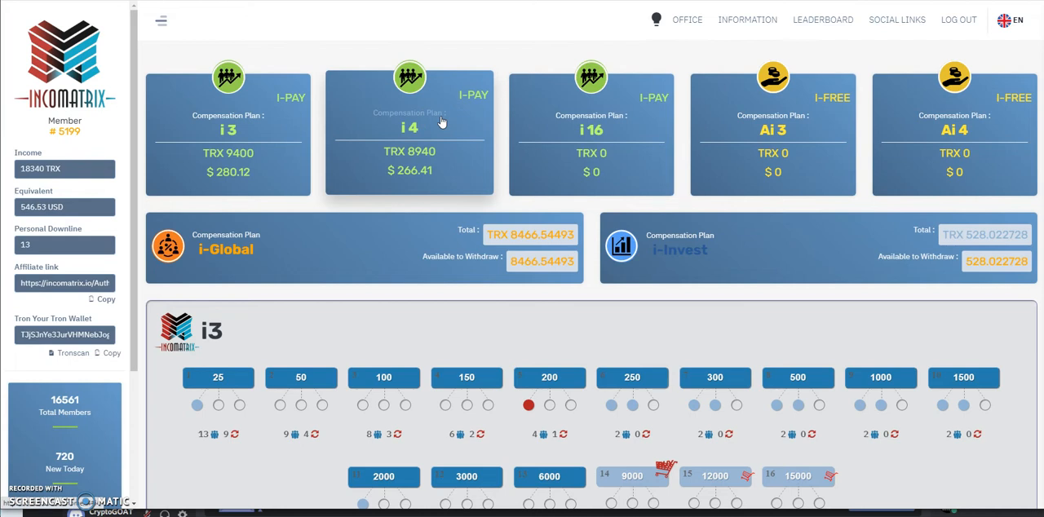
pyautogui.moveTo(297, 256)
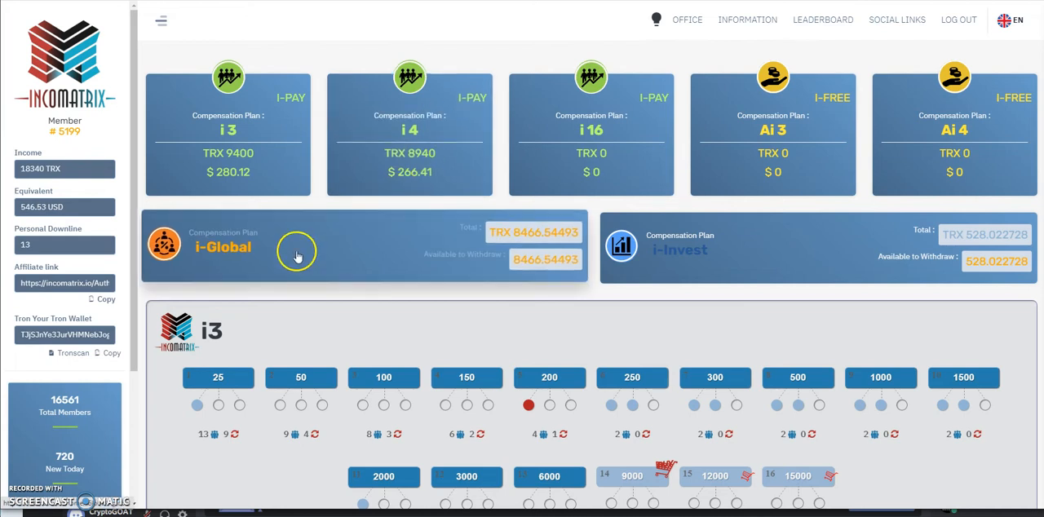
pyautogui.moveTo(561, 299)
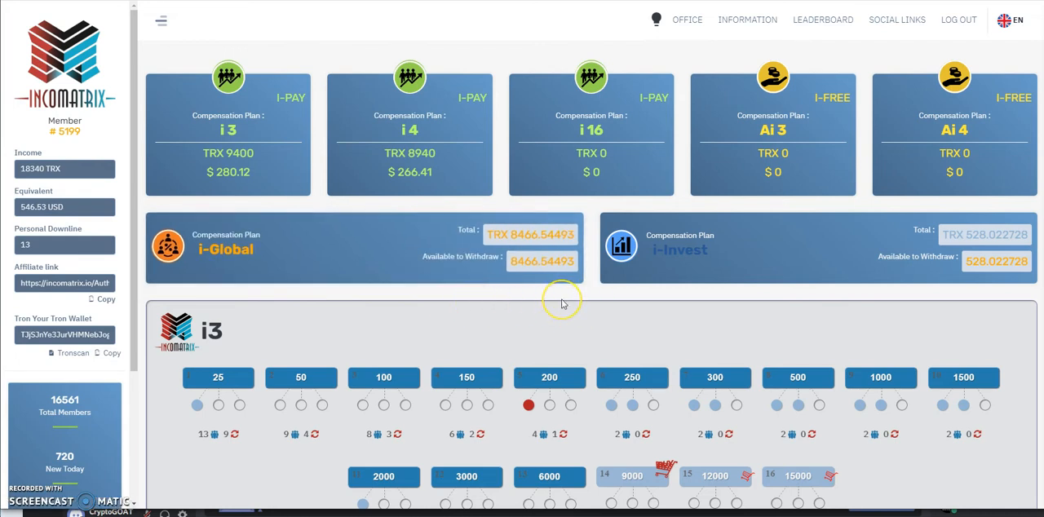
# Step: Scroll over the compensation plan cards down to the i3 and i4 slot grids
pyautogui.scroll(-3)
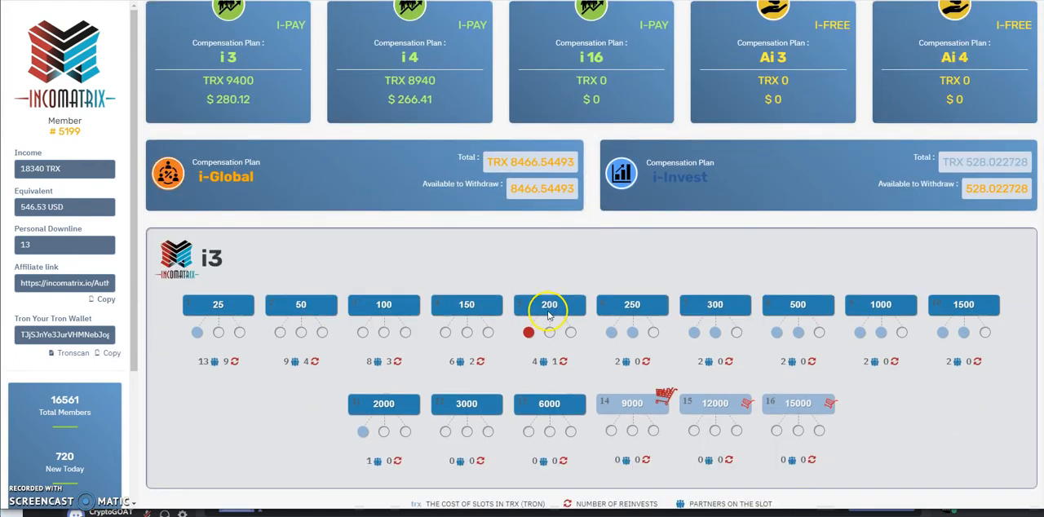
pyautogui.scroll(-3)
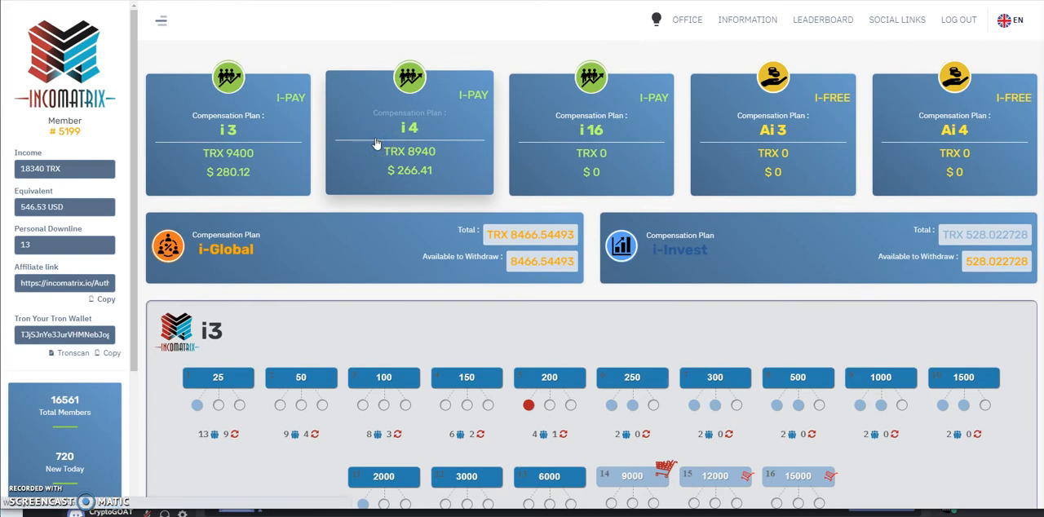
pyautogui.scroll(-3)
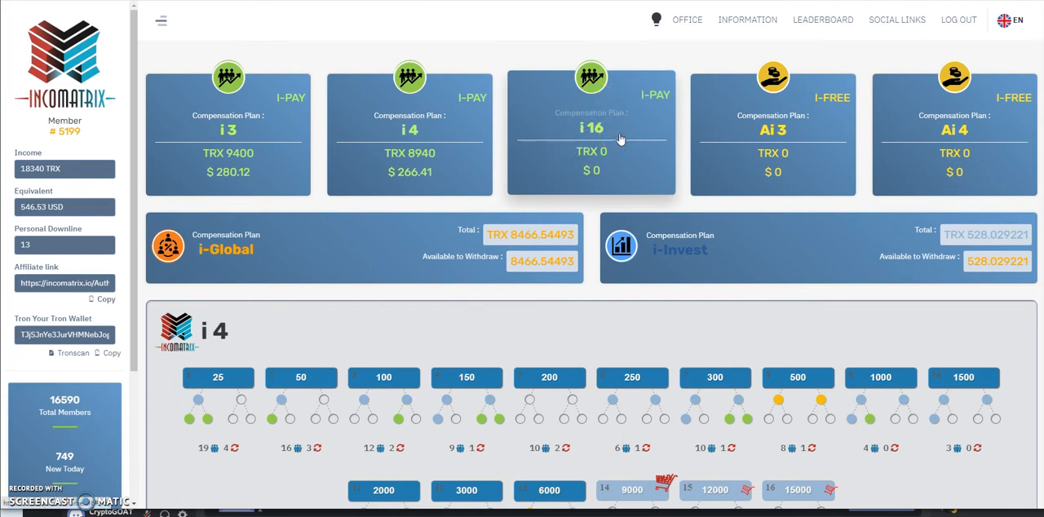
pyautogui.moveTo(624, 111)
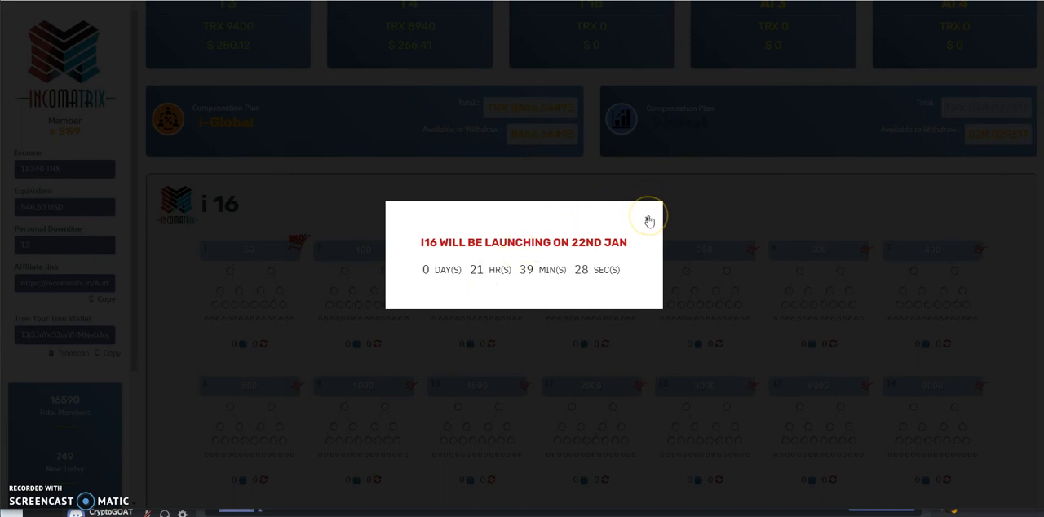
# Step: Dismiss the i16 launch countdown notice and scroll the i16 grid to all sixteen slots up to 15000
pyautogui.click(650, 215)
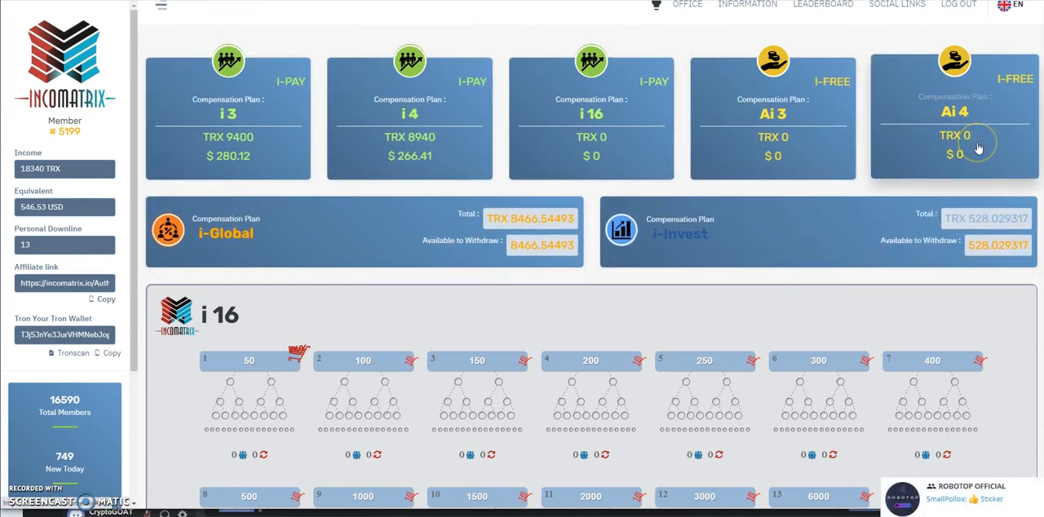
pyautogui.moveTo(832, 134)
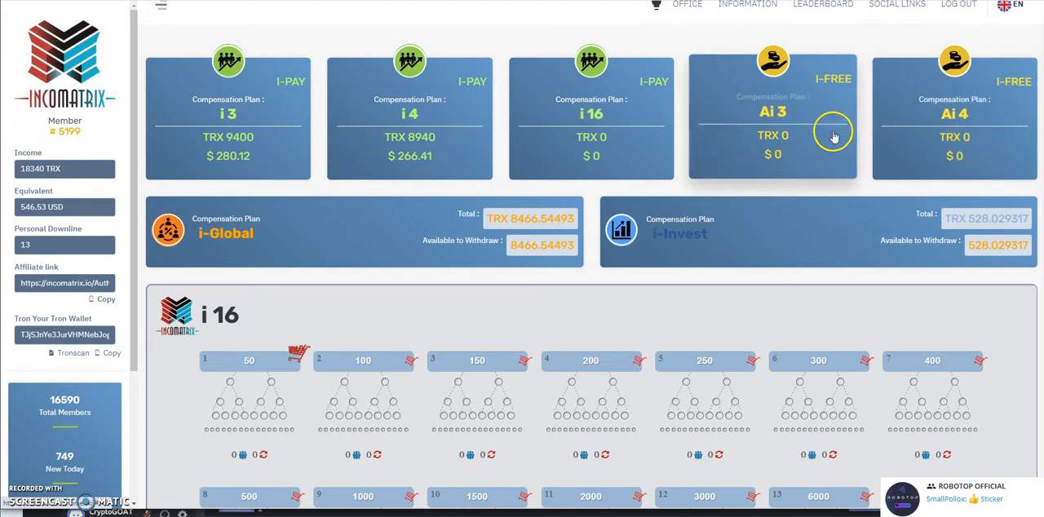
pyautogui.moveTo(623, 153)
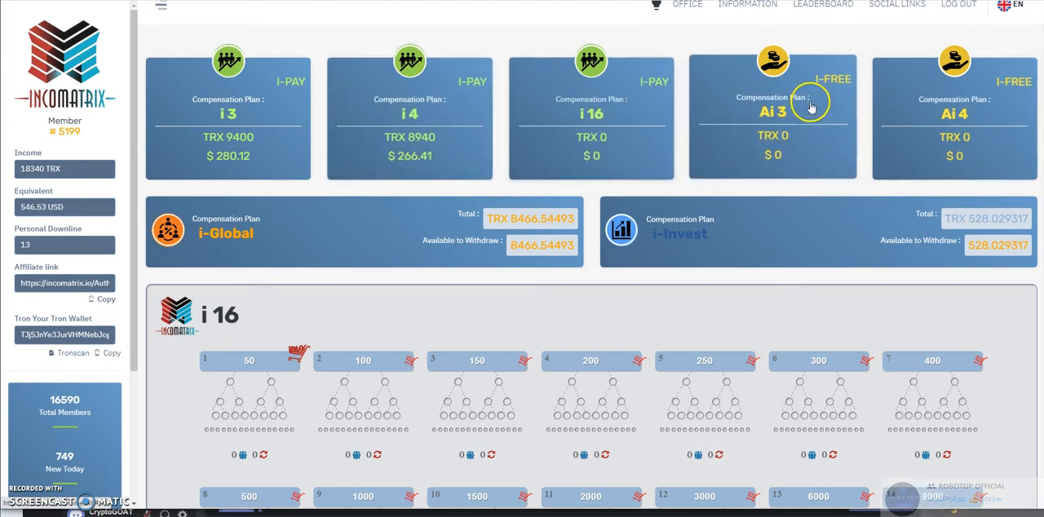
pyautogui.moveTo(875, 111)
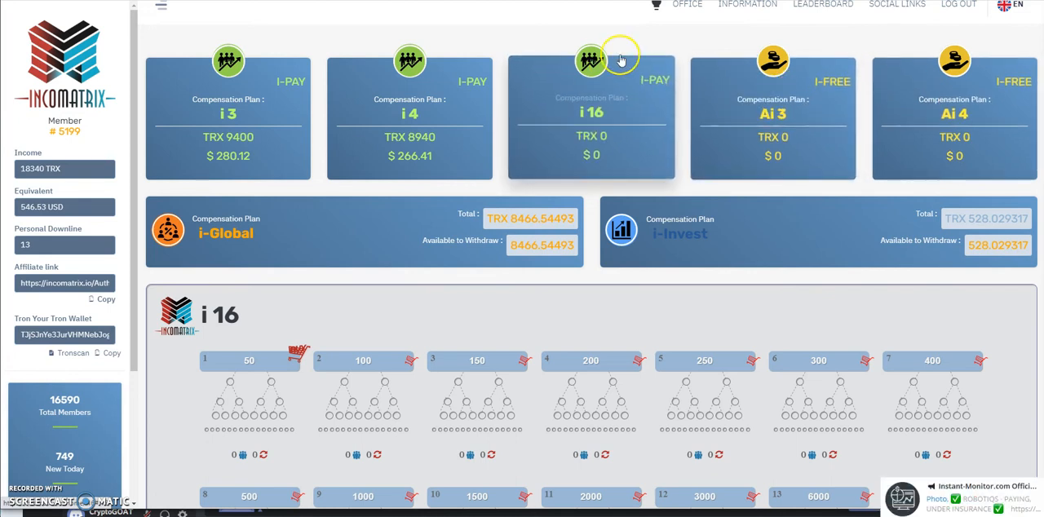
pyautogui.moveTo(597, 151)
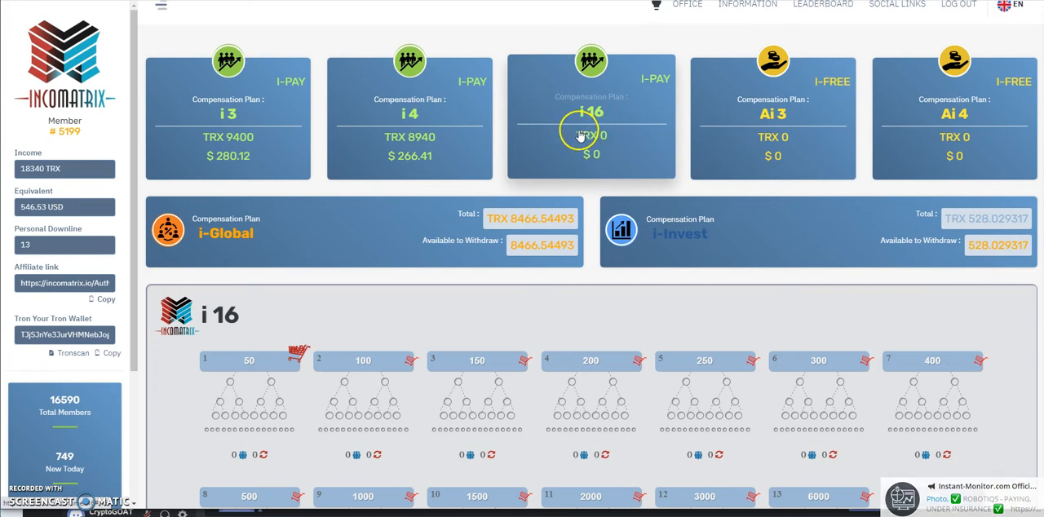
pyautogui.scroll(-3)
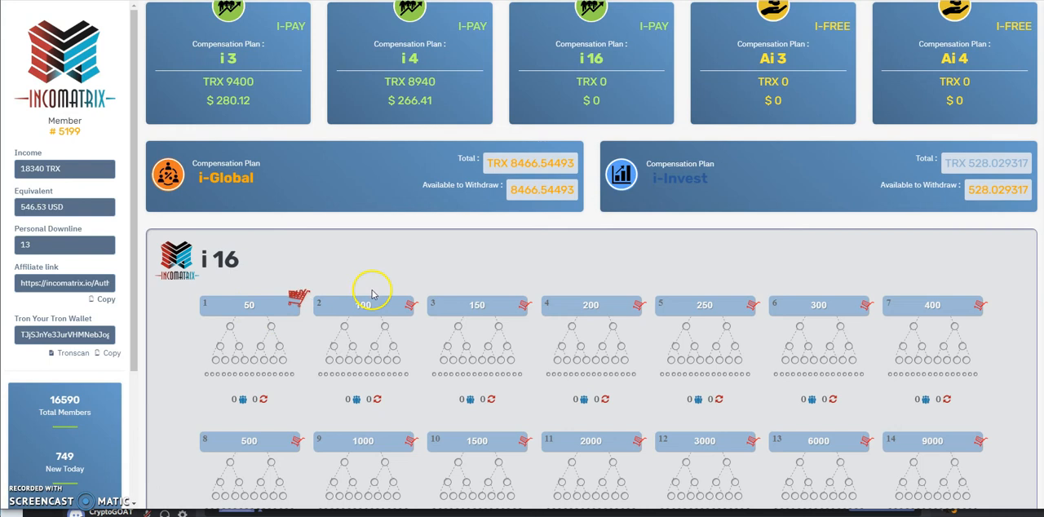
pyautogui.moveTo(764, 372)
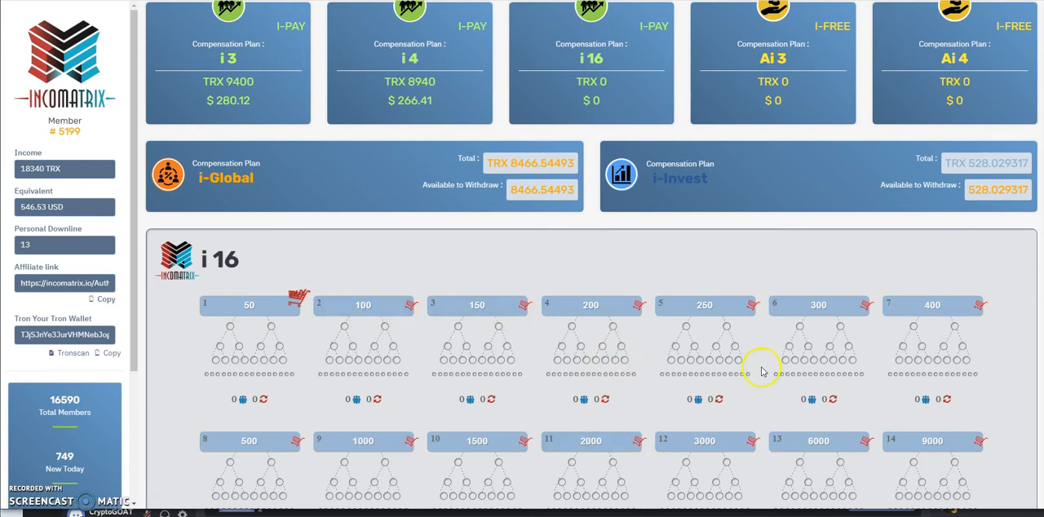
pyautogui.moveTo(845, 426)
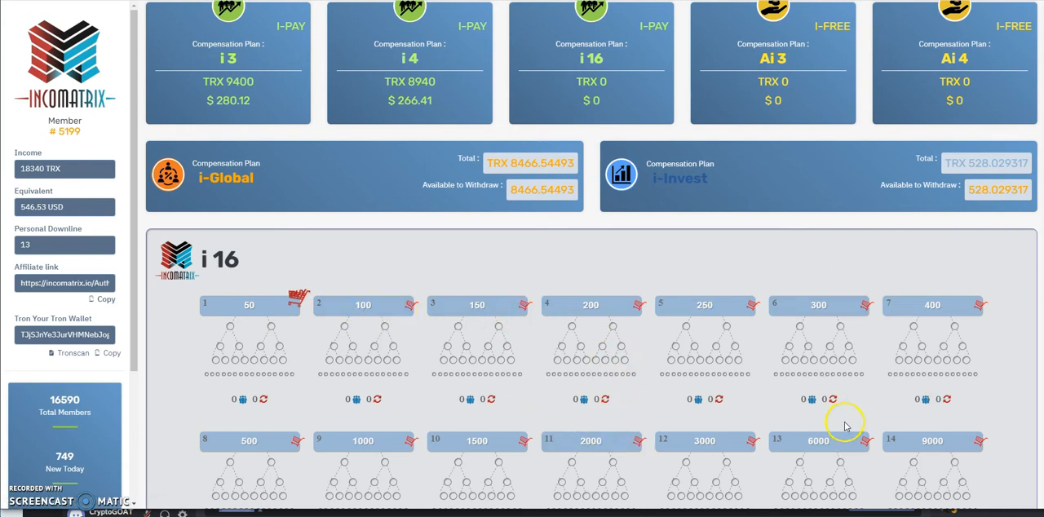
pyautogui.scroll(-3)
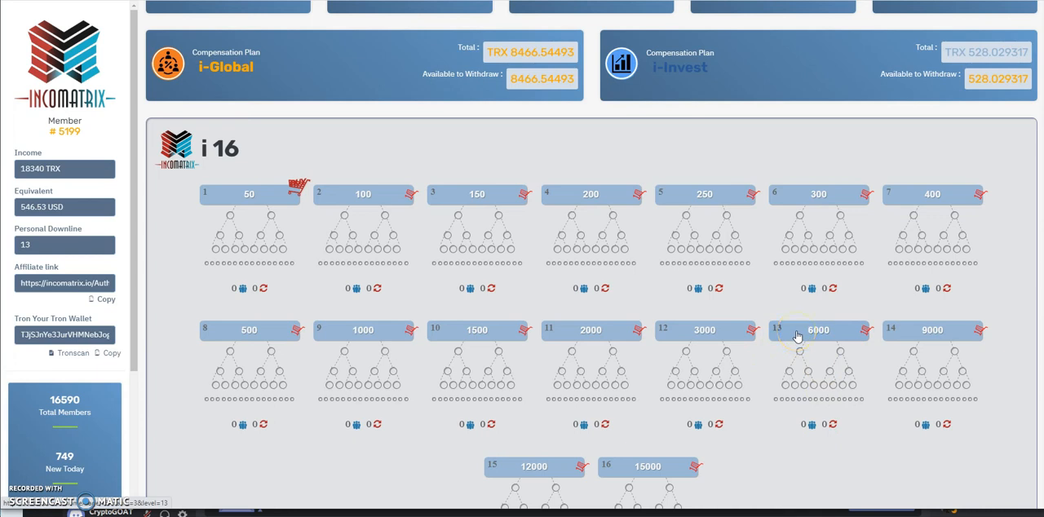
pyautogui.moveTo(672, 313)
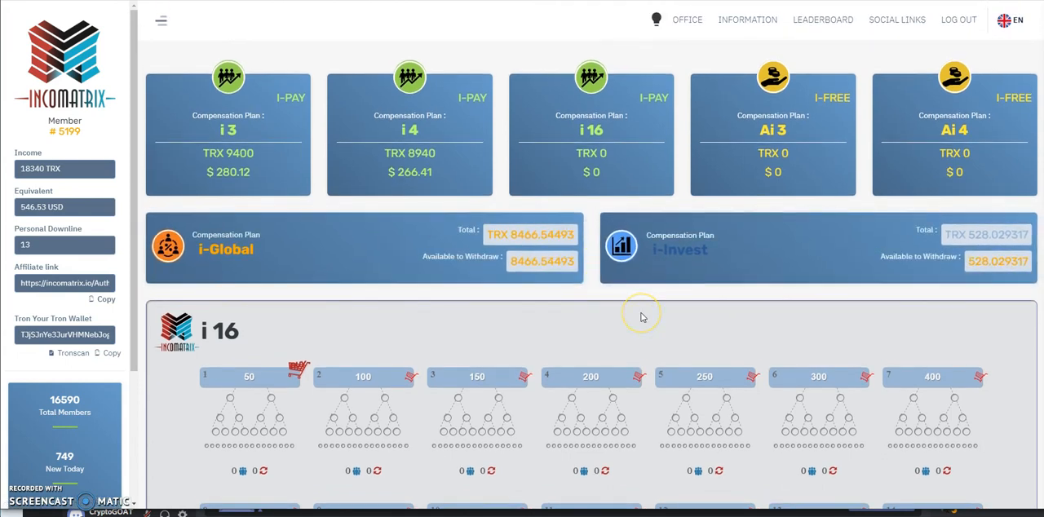
pyautogui.moveTo(641, 314)
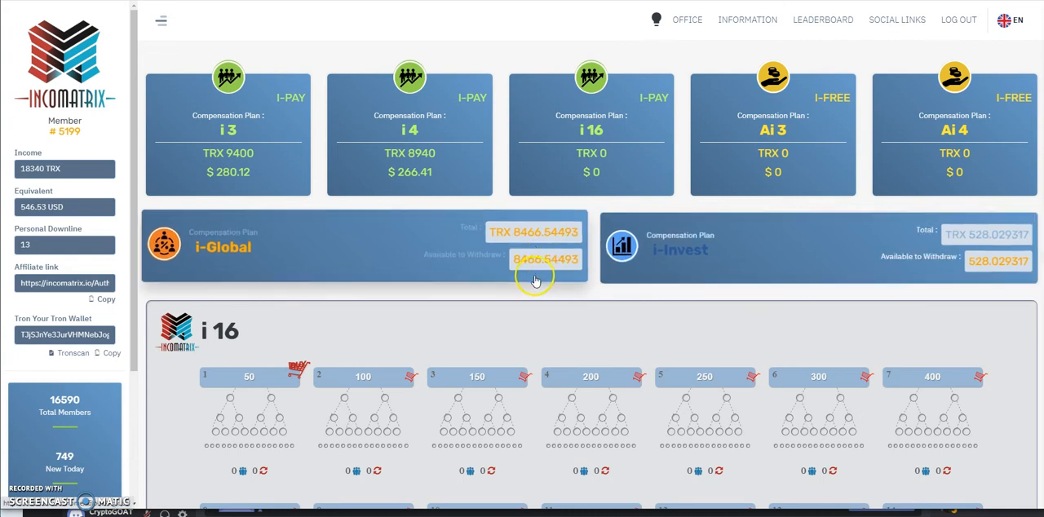
pyautogui.moveTo(618, 271)
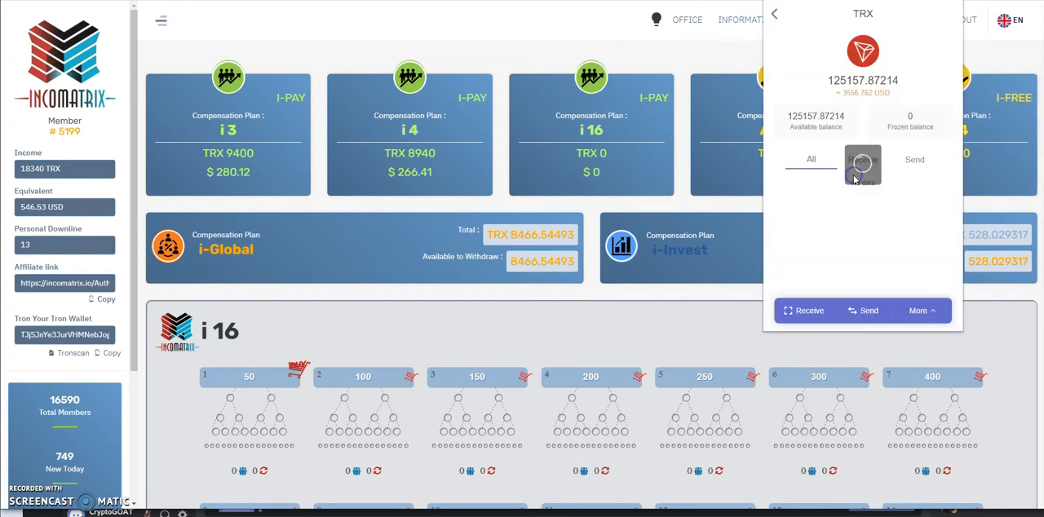
pyautogui.click(811, 158)
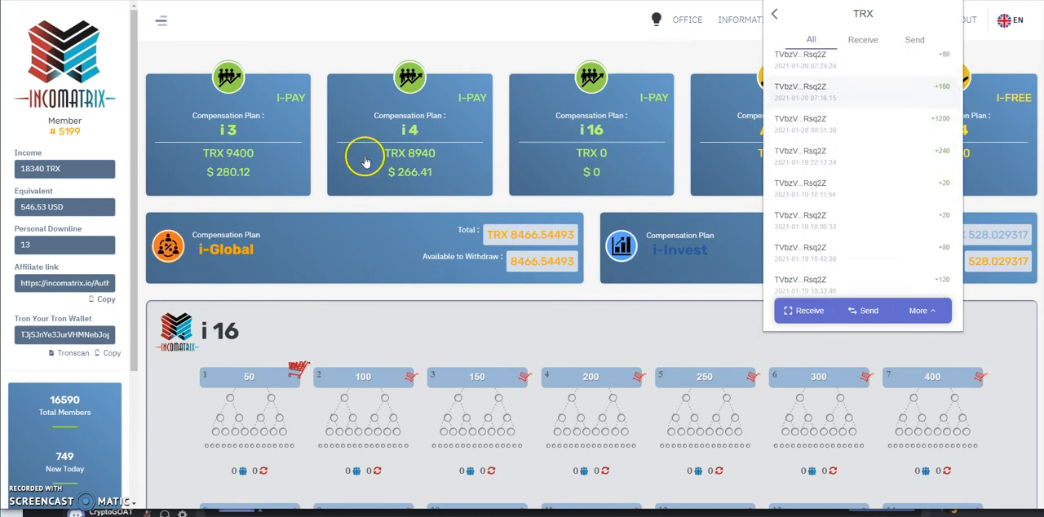
pyautogui.moveTo(78, 119)
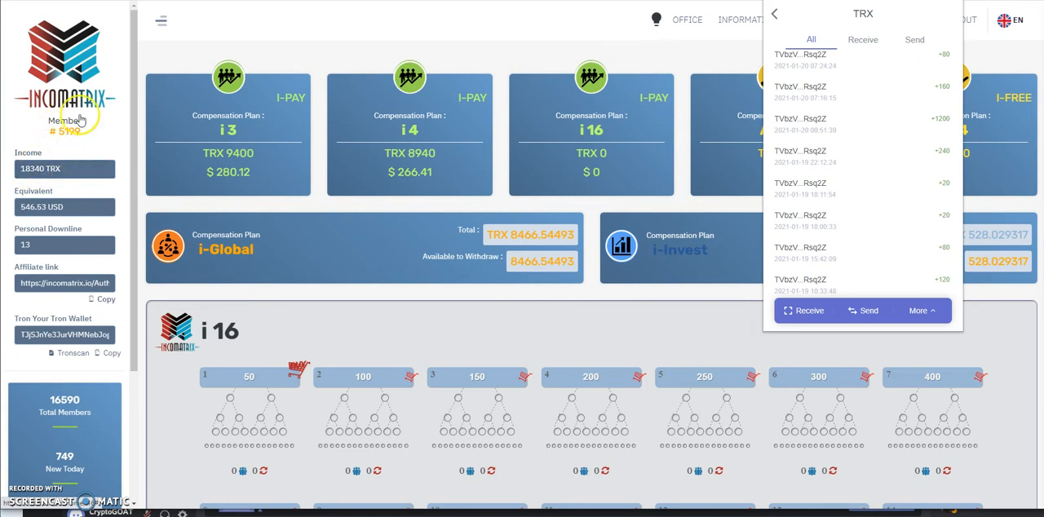
pyautogui.scroll(-3)
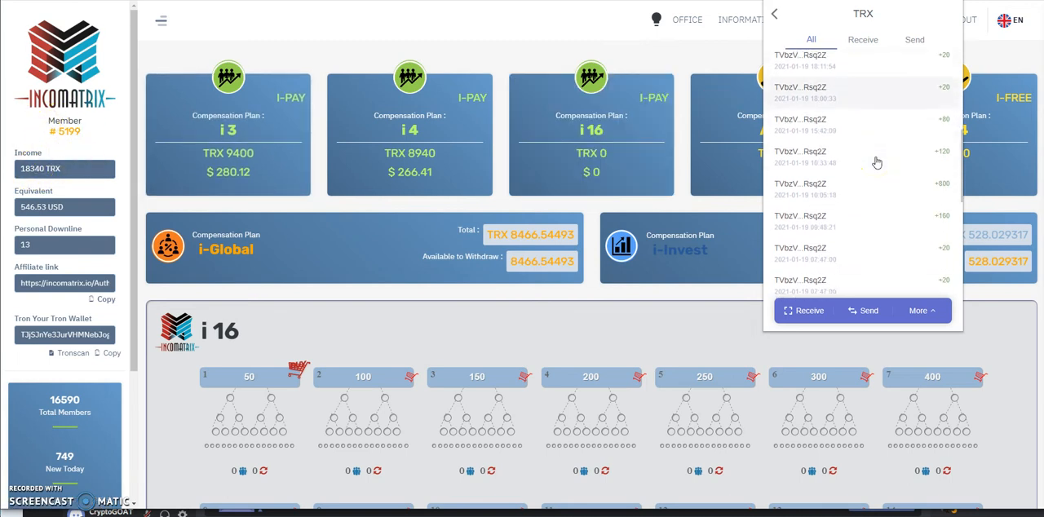
pyautogui.scroll(-3)
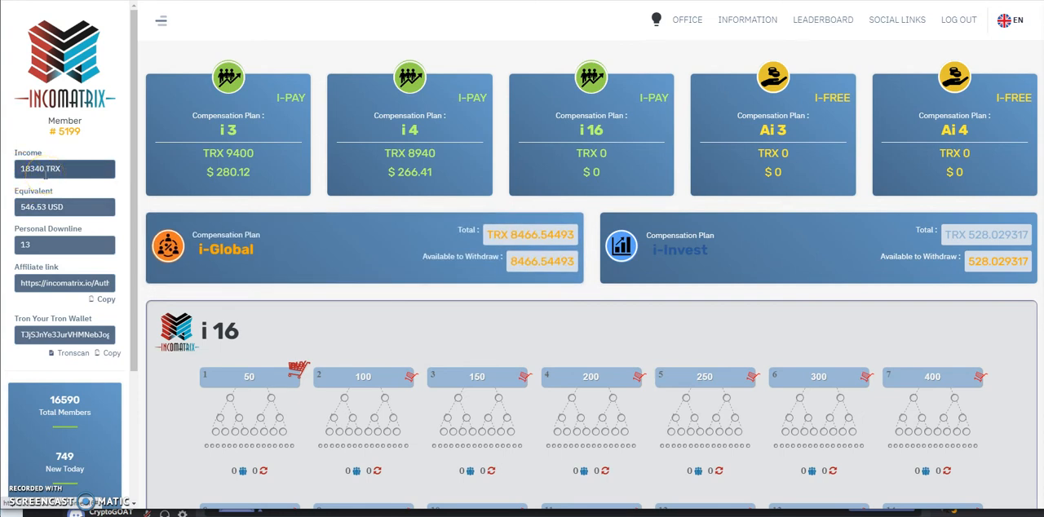
pyautogui.moveTo(128, 194)
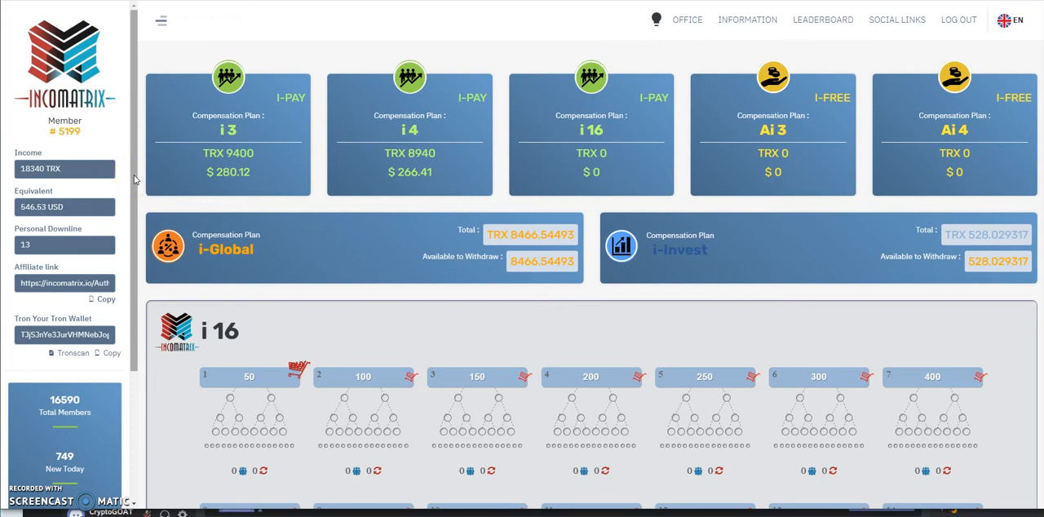
pyautogui.moveTo(115, 154)
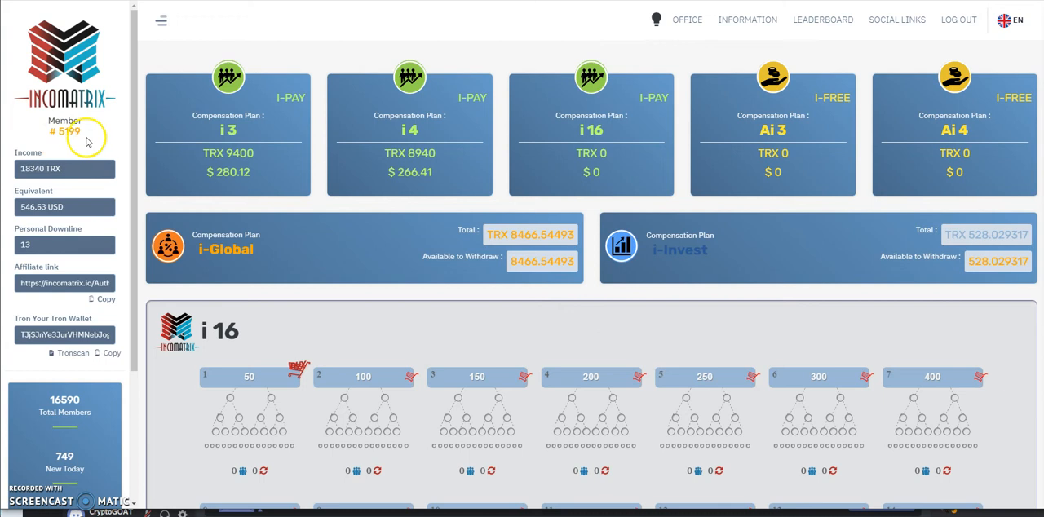
pyautogui.scroll(-3)
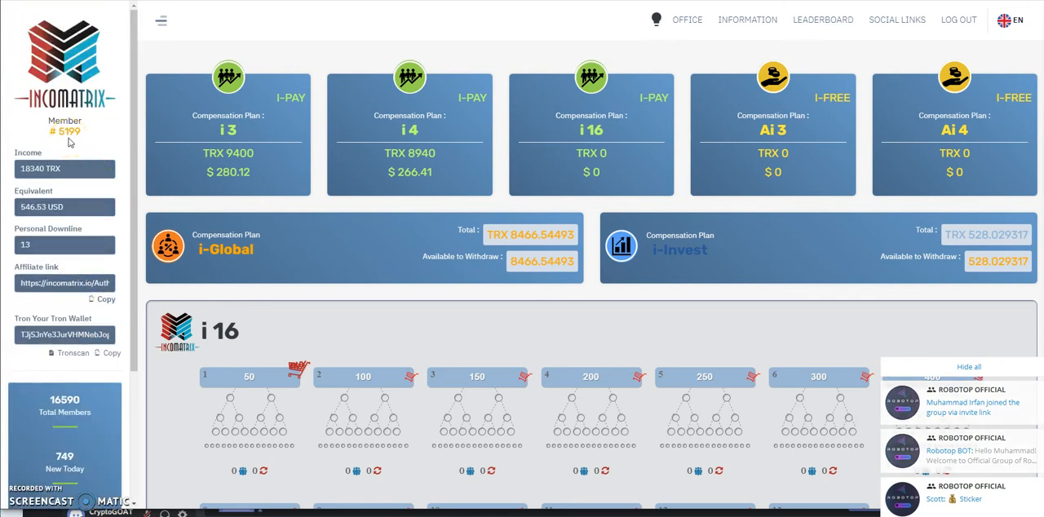
pyautogui.scroll(-3)
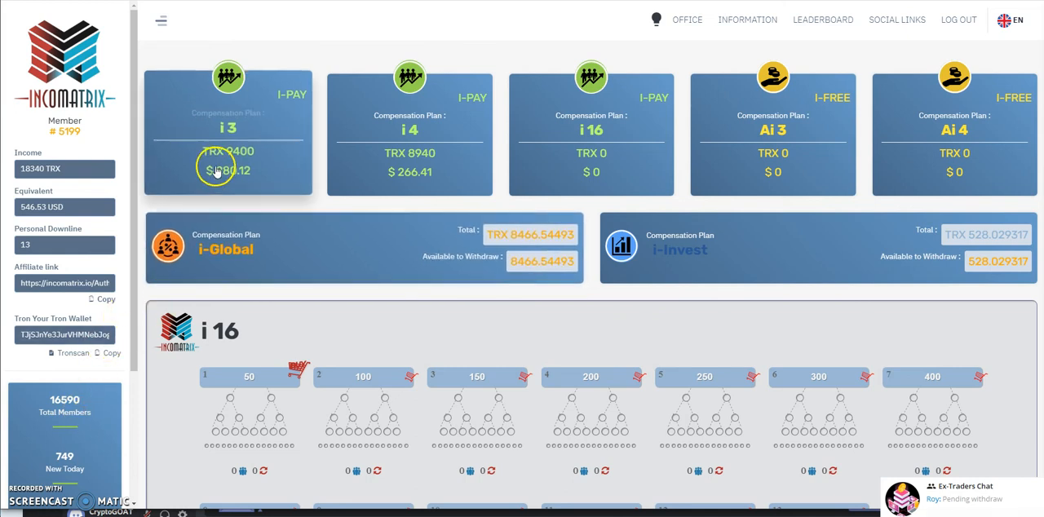
pyautogui.moveTo(101, 385)
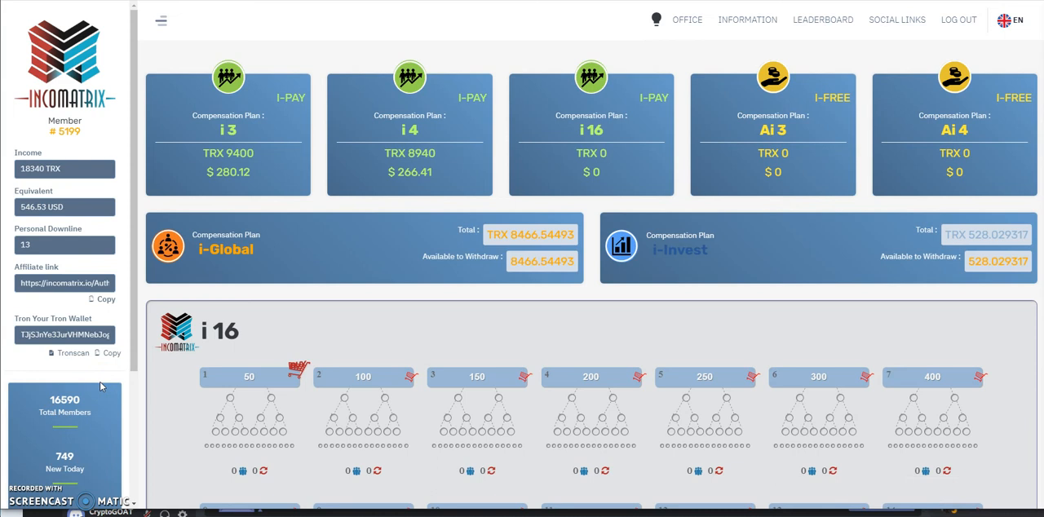
pyautogui.moveTo(308, 16)
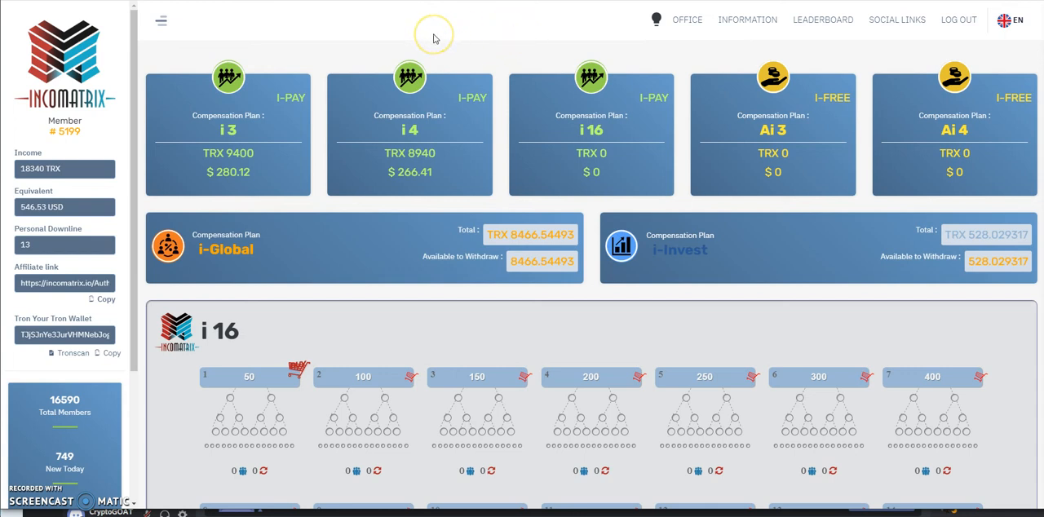
pyautogui.moveTo(329, 39)
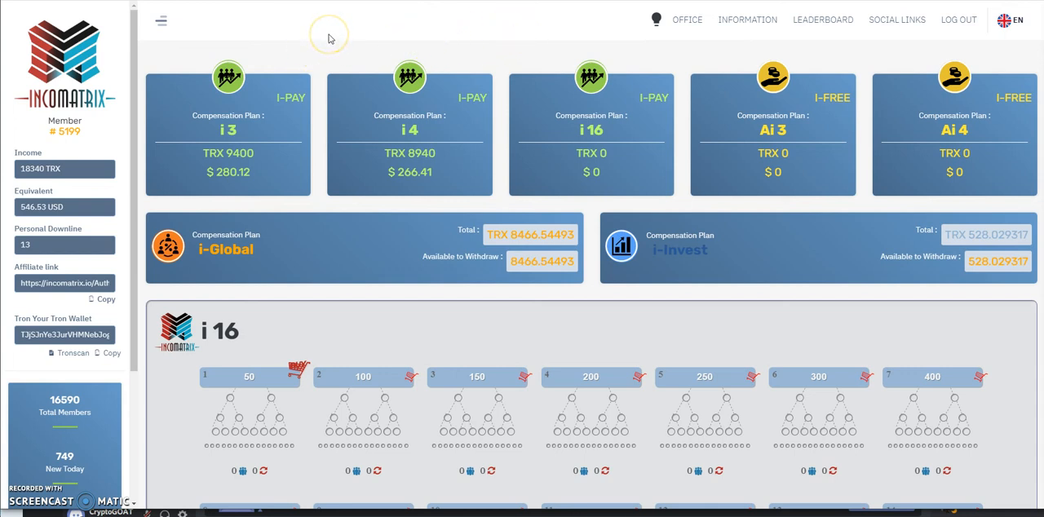
pyautogui.moveTo(614, 18)
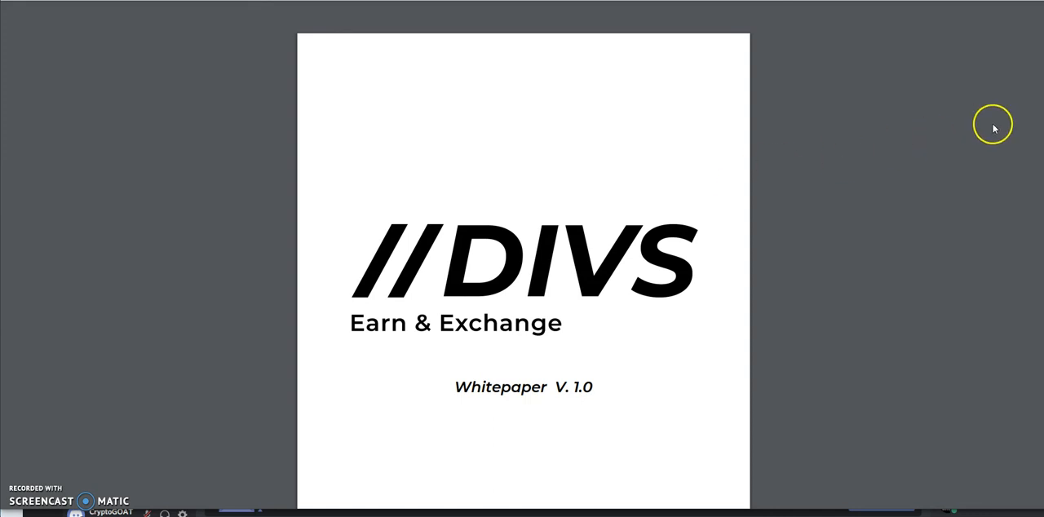
pyautogui.moveTo(840, 166)
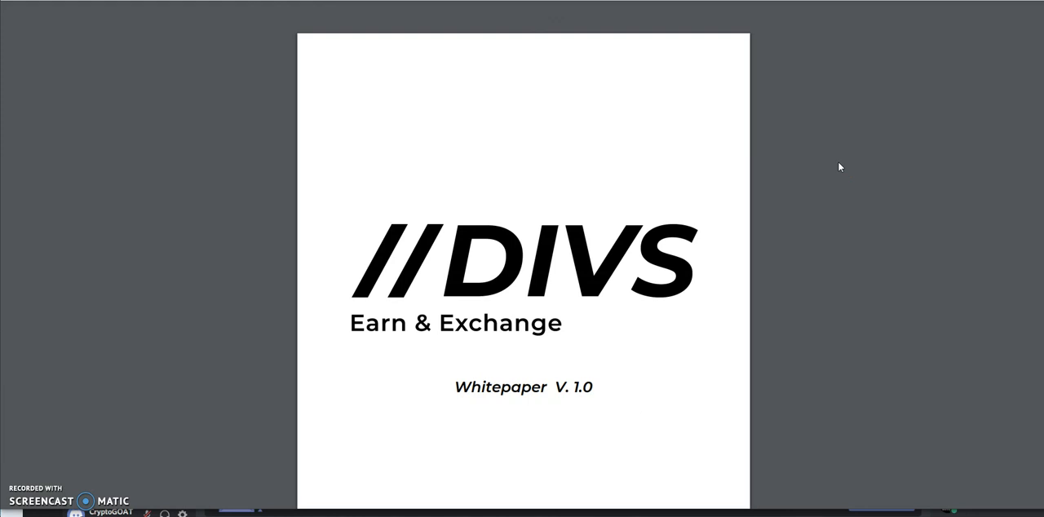
# Step: Open Whitepaper.pdf to show the DIVS Earn & Exchange Whitepaper V. 1.0 cover page
pyautogui.click(862, 134)
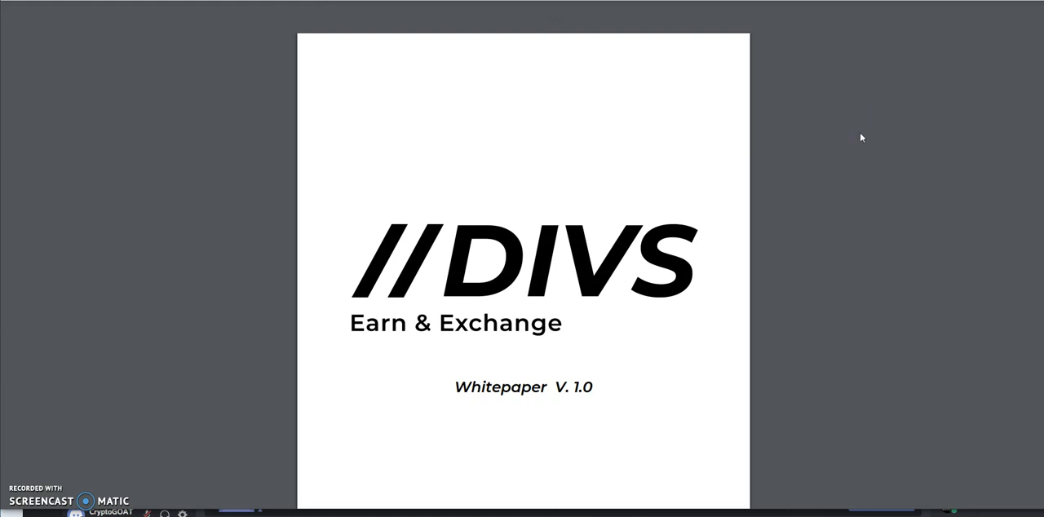
pyautogui.click(855, 136)
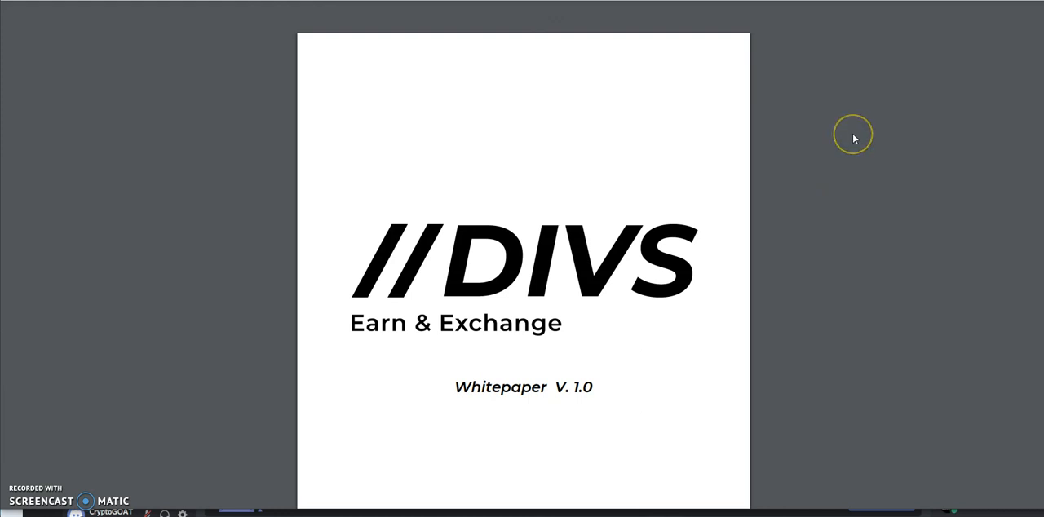
pyautogui.moveTo(854, 136)
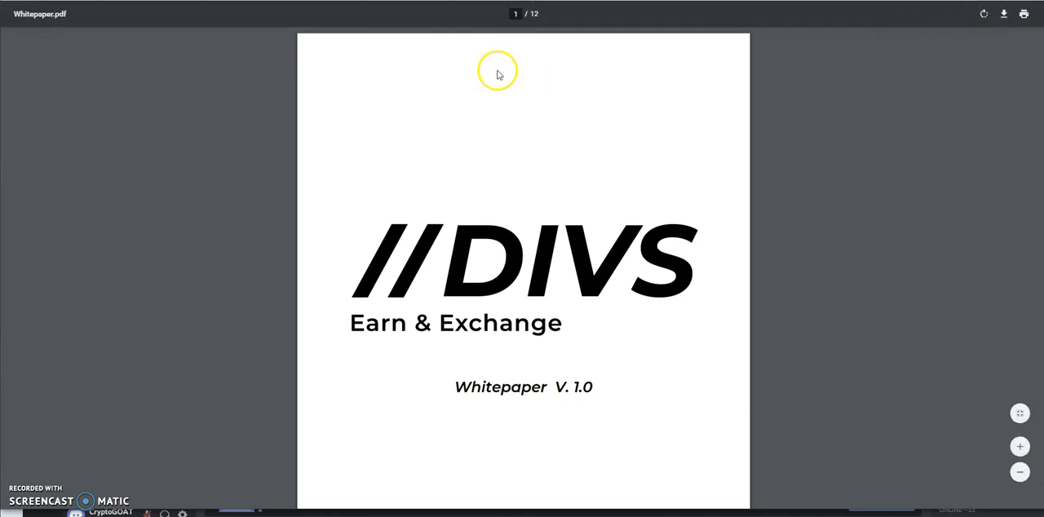
pyautogui.moveTo(408, 432)
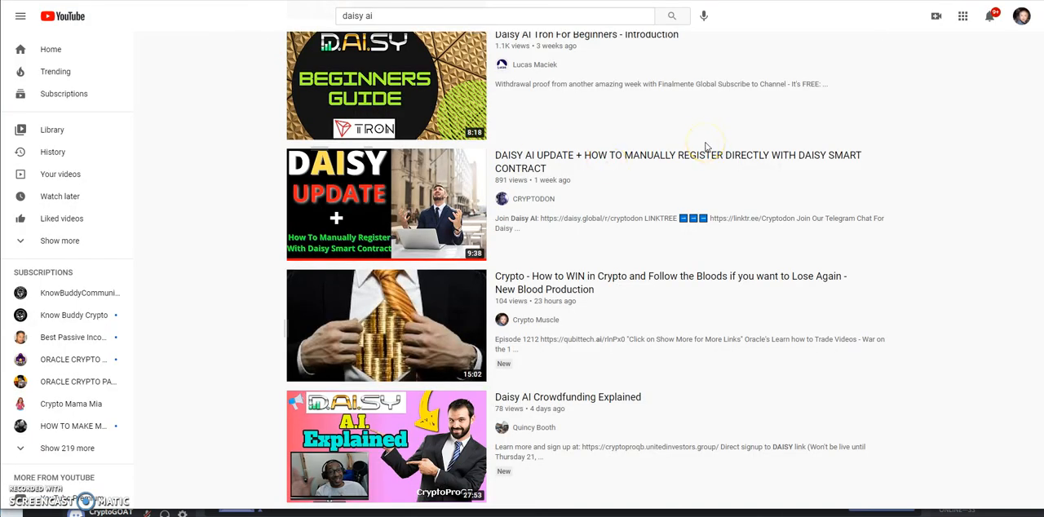
pyautogui.moveTo(673, 176)
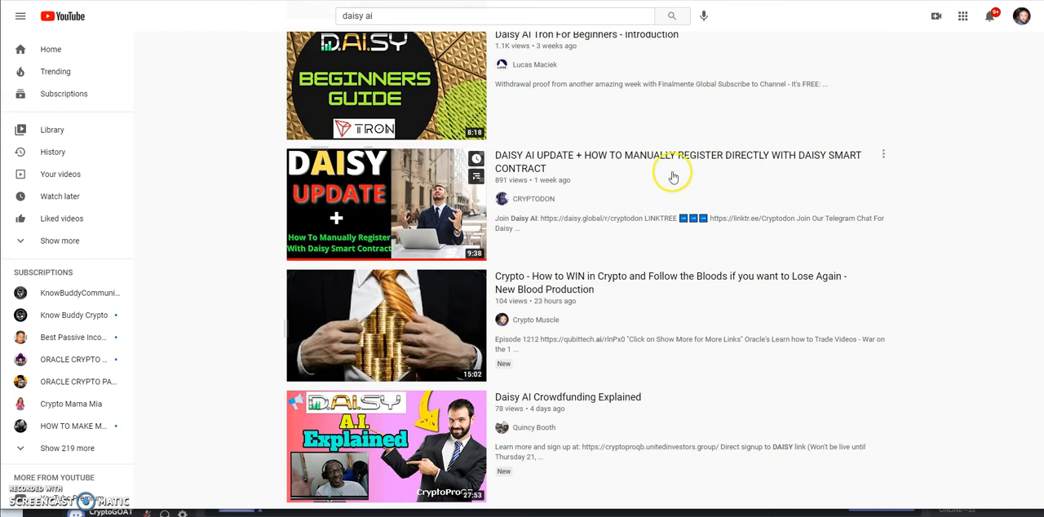
# Step: Scroll the 'daisy ai' results down past the Daisy AI update video toward related searches
pyautogui.scroll(-3)
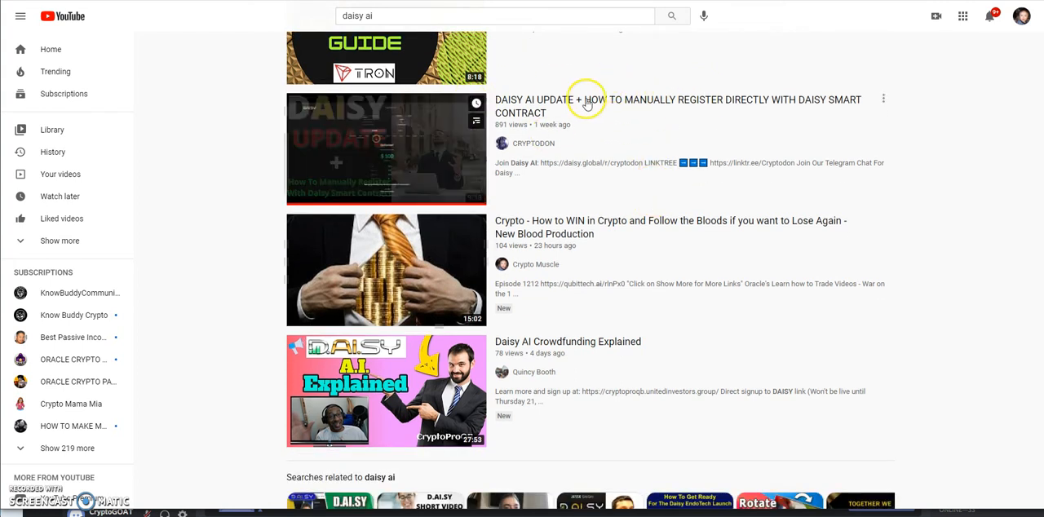
pyautogui.moveTo(689, 269)
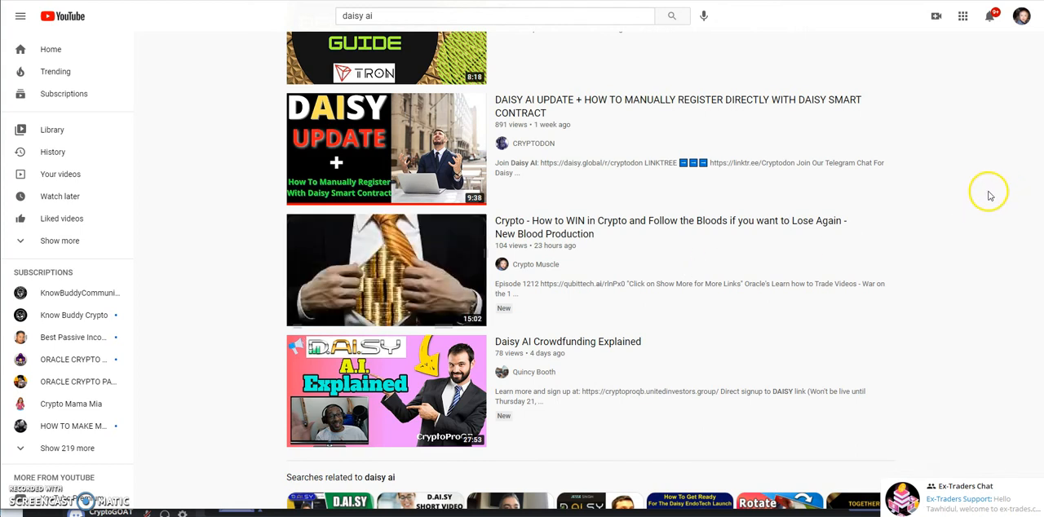
pyautogui.moveTo(614, 241)
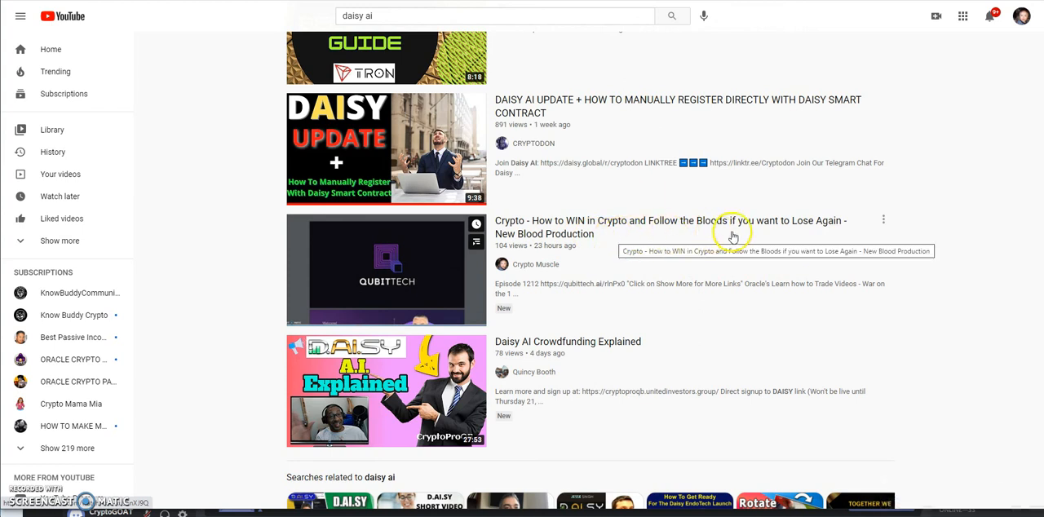
pyautogui.moveTo(835, 233)
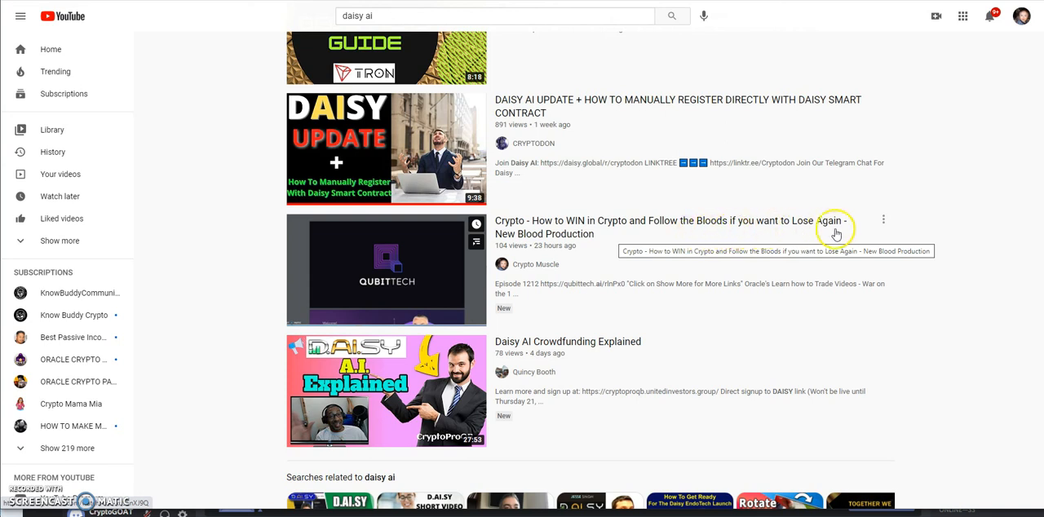
pyautogui.moveTo(857, 232)
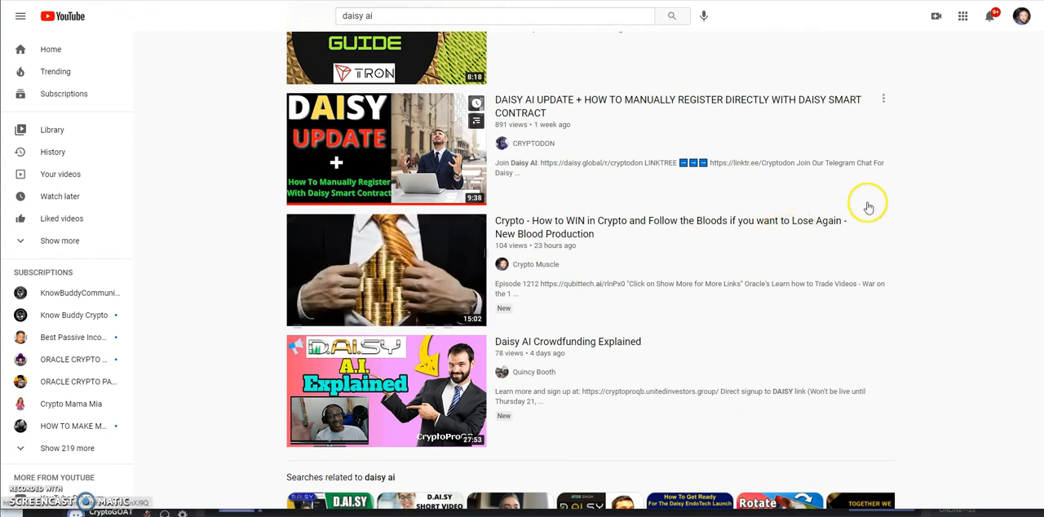
pyautogui.moveTo(196, 127)
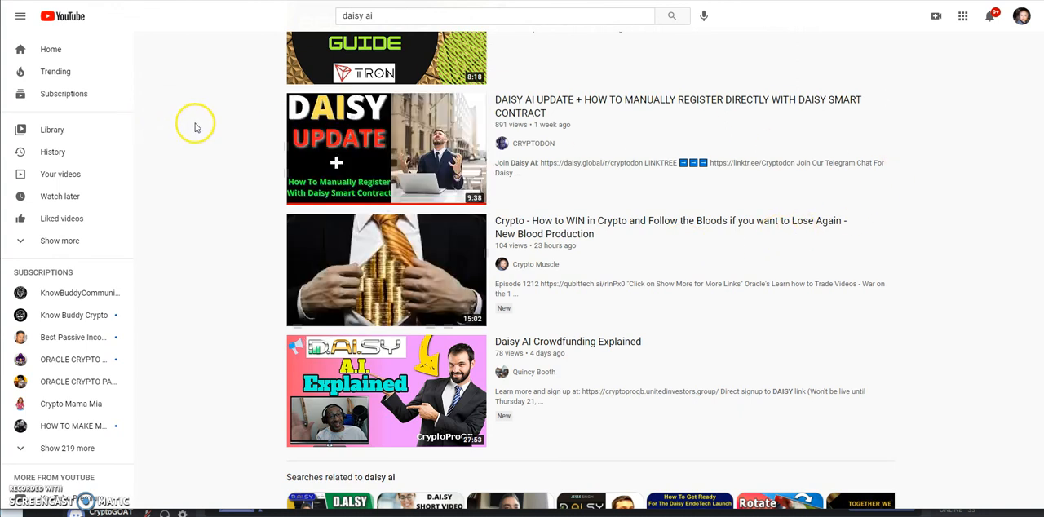
pyautogui.moveTo(215, 104)
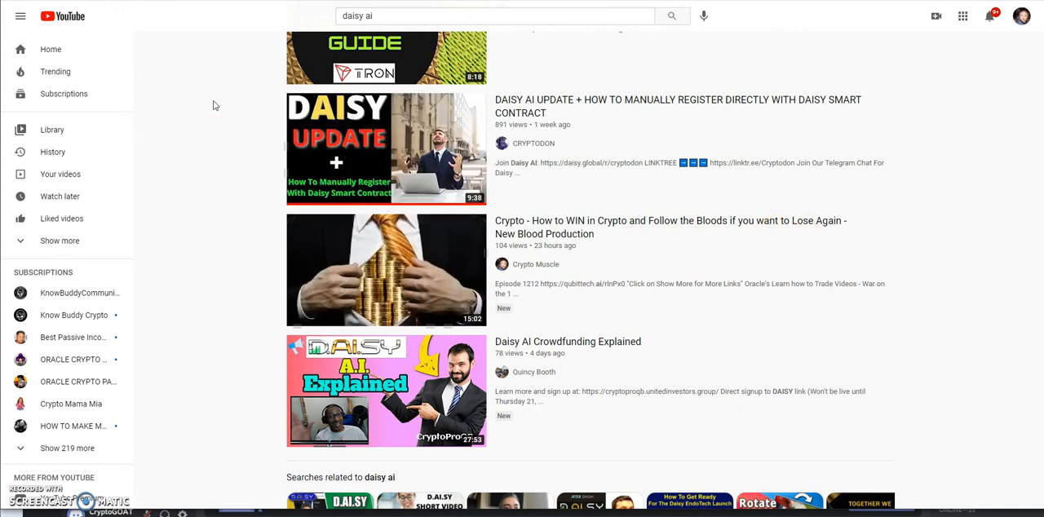